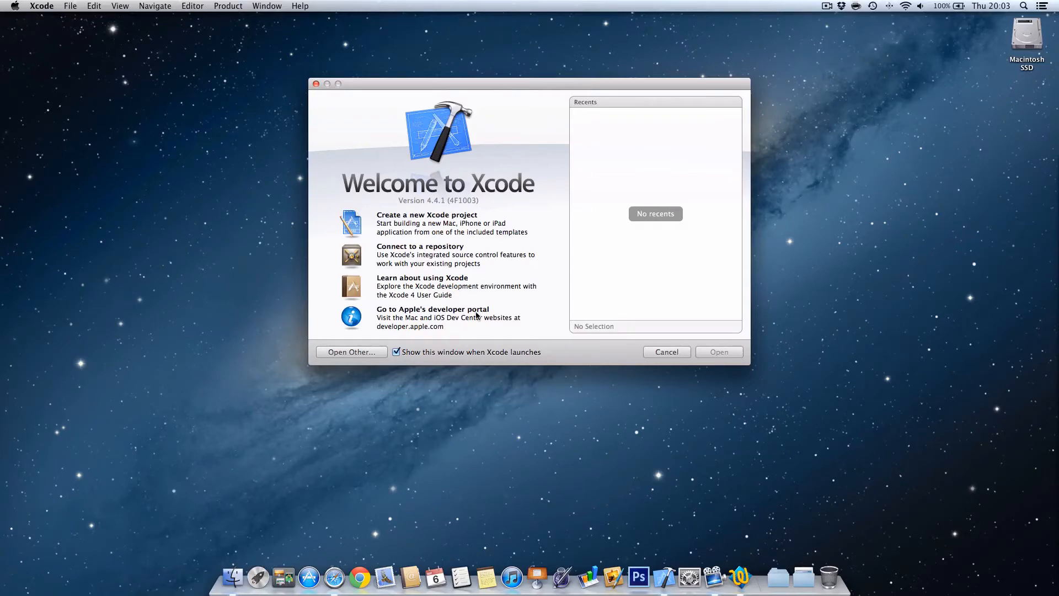
Start a new Xcode project from the Welcome window.
left_click(426, 215)
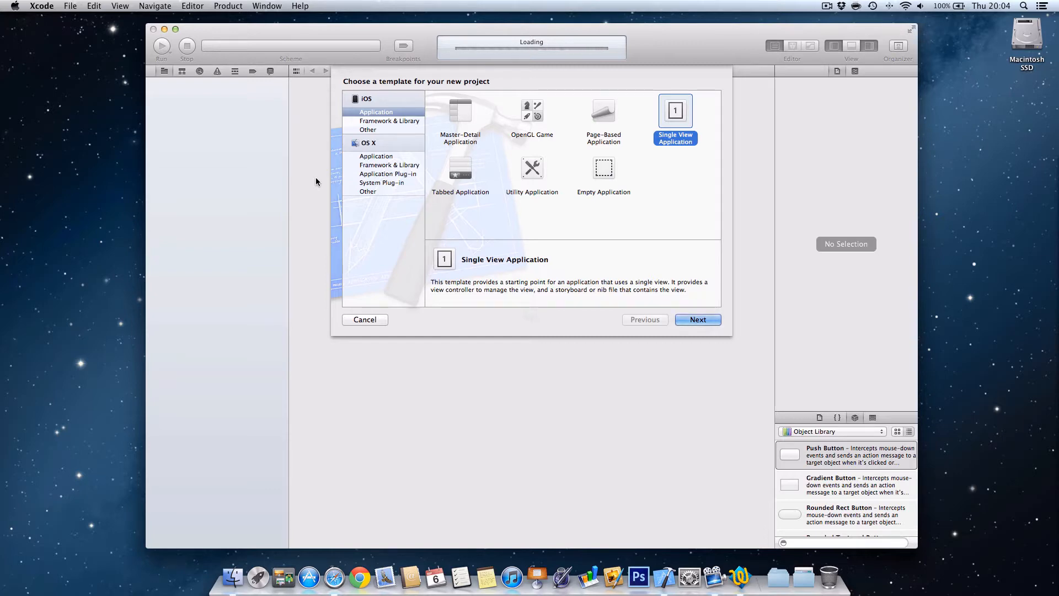
Name the product TextAlertView and create the project in the Originals folder.
left_click(698, 320)
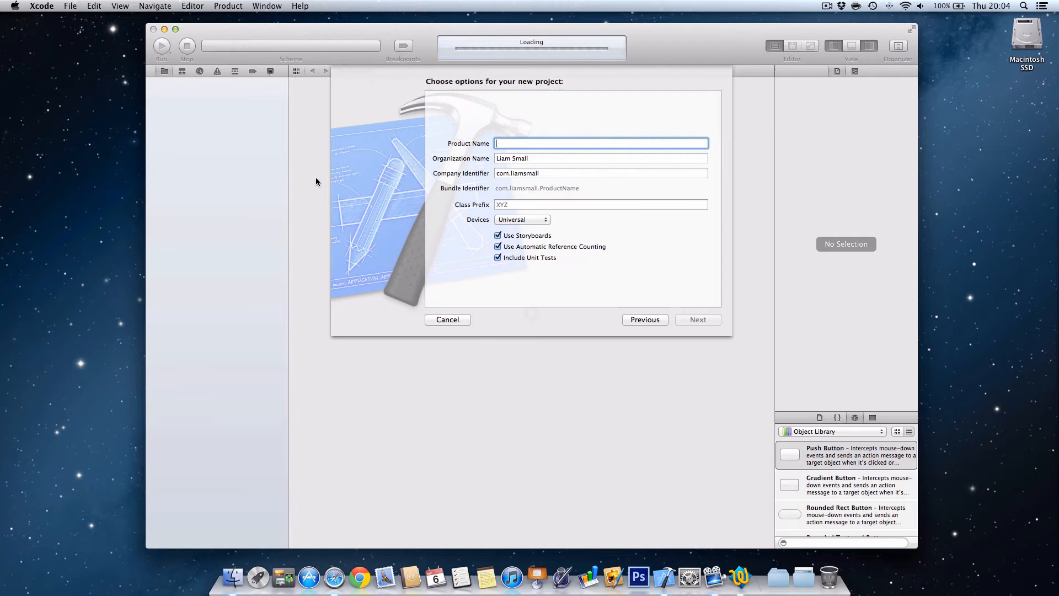
type("Text")
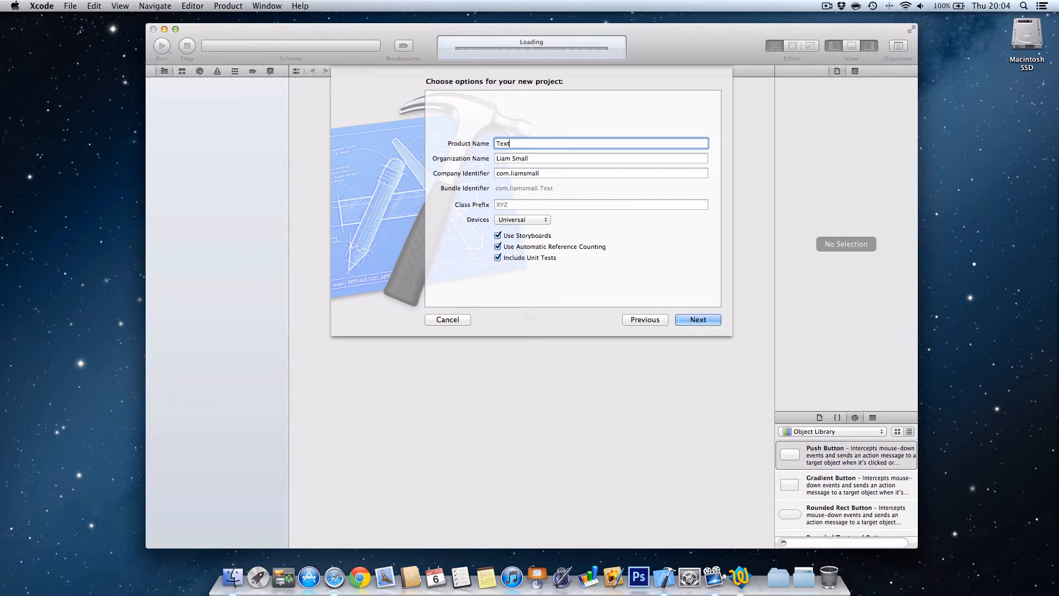
type("AlertView")
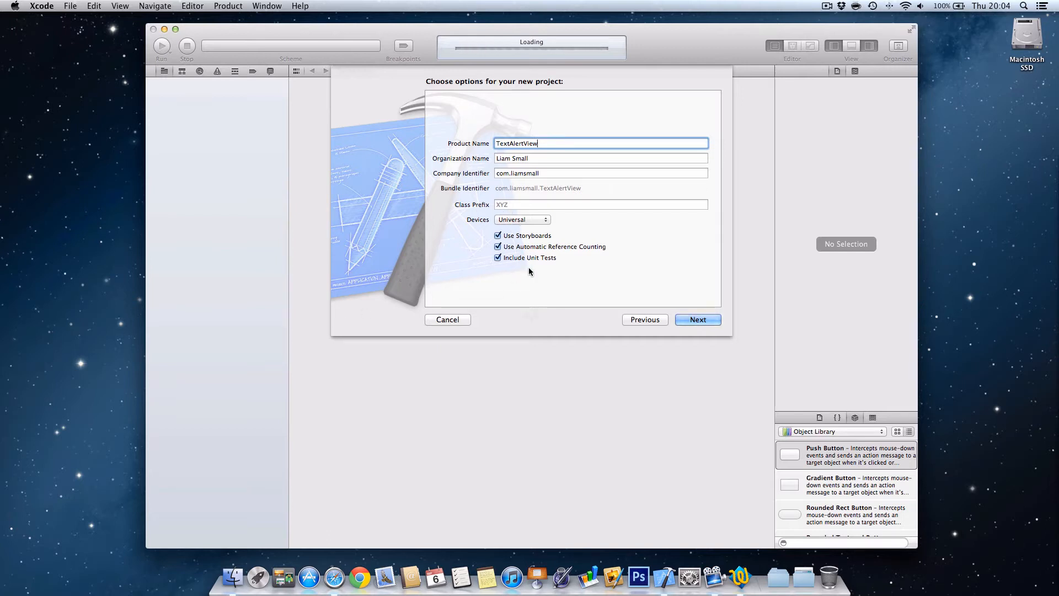
left_click(698, 320)
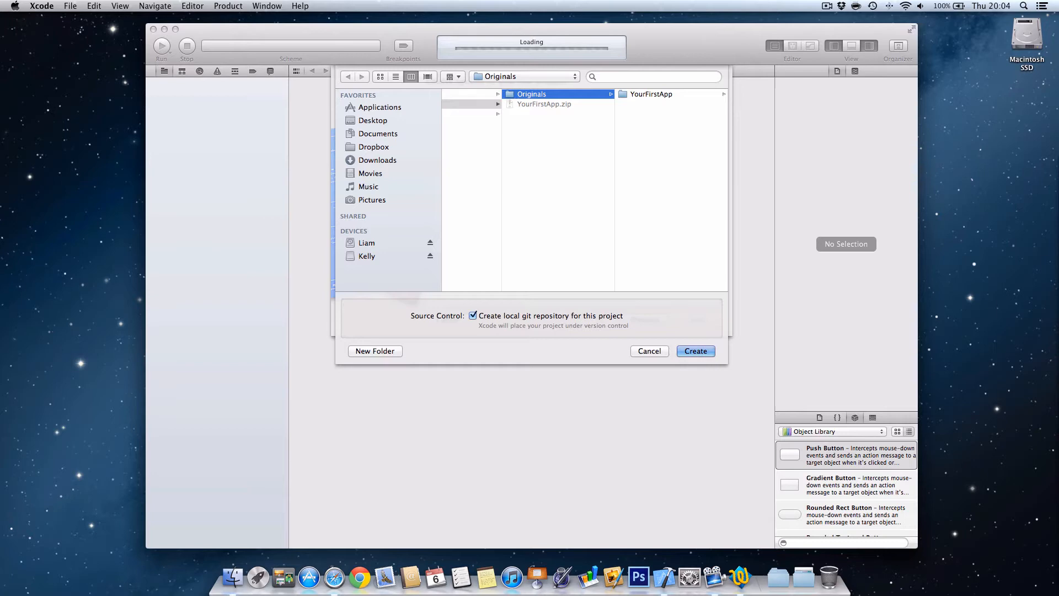
left_click(696, 351)
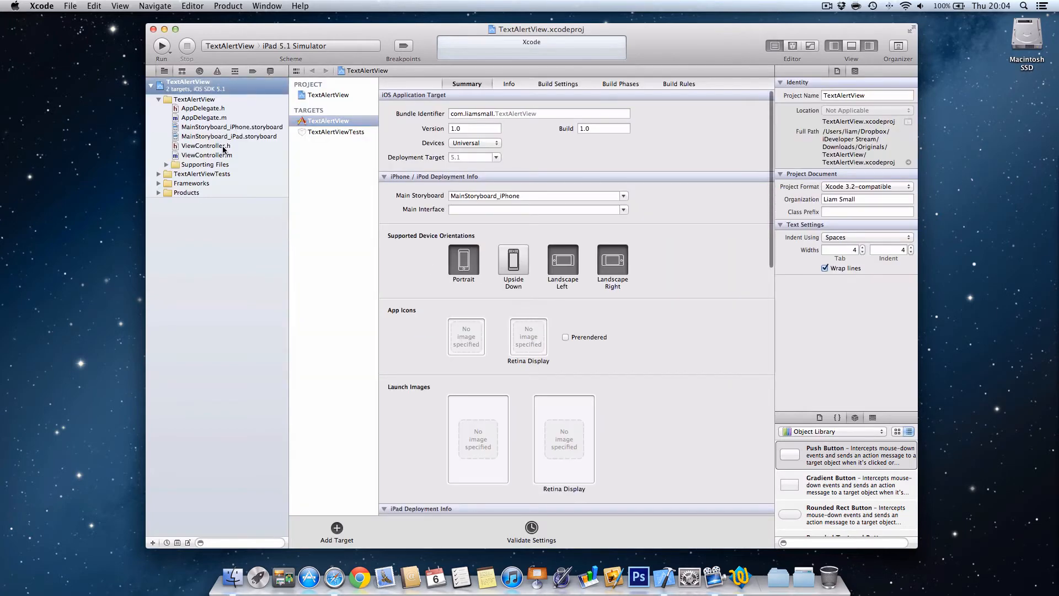
In ViewController.h, add a //Properties comment and a nonatomic, strong UITextField *fieldMessage property.
left_click(206, 146)
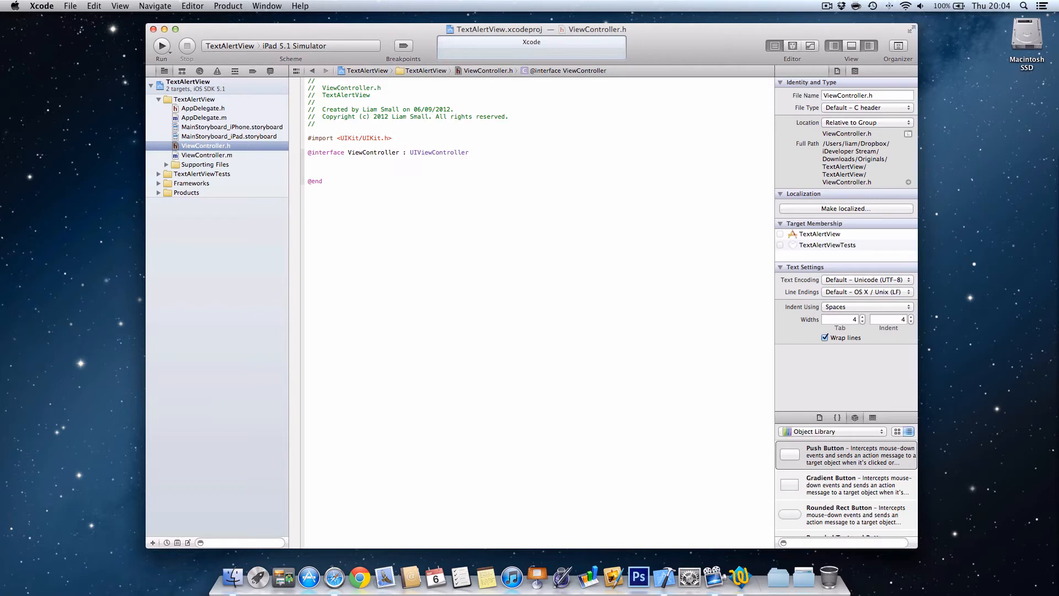
type("//Properties")
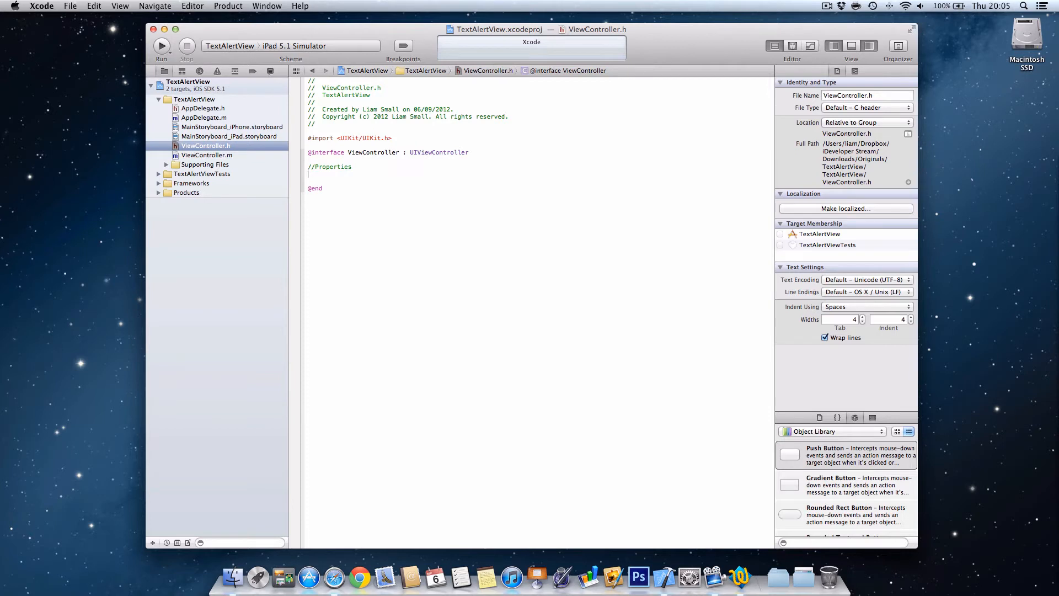
type("@property (")
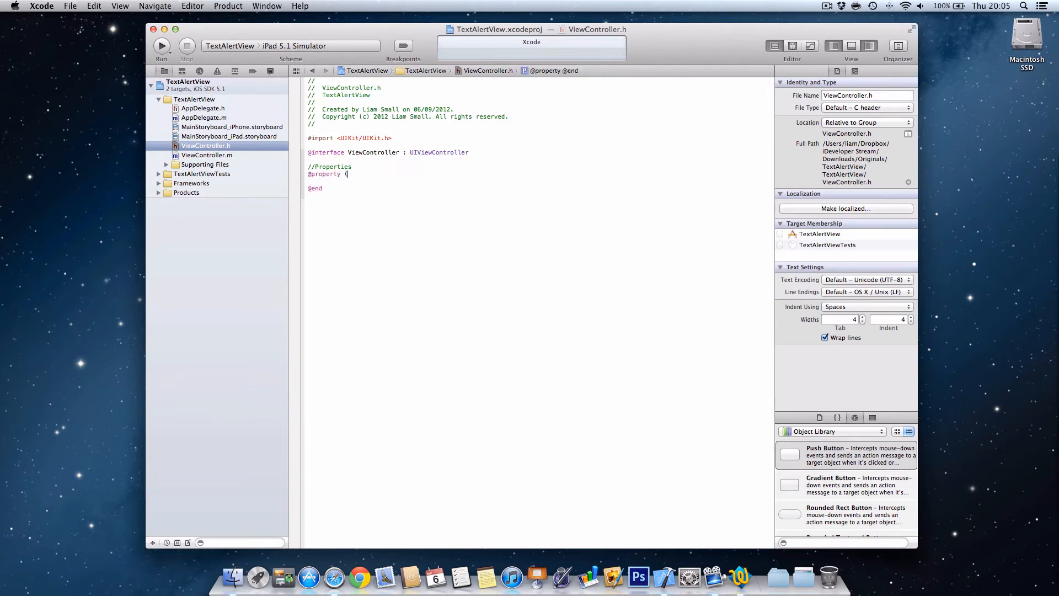
type("nonatomic, st")
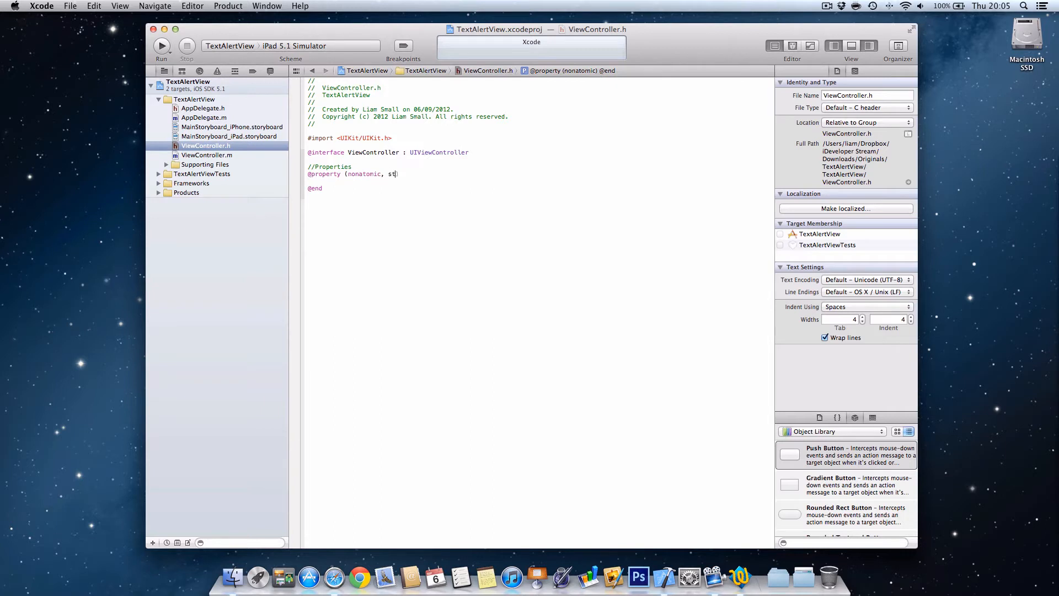
type("rong)")
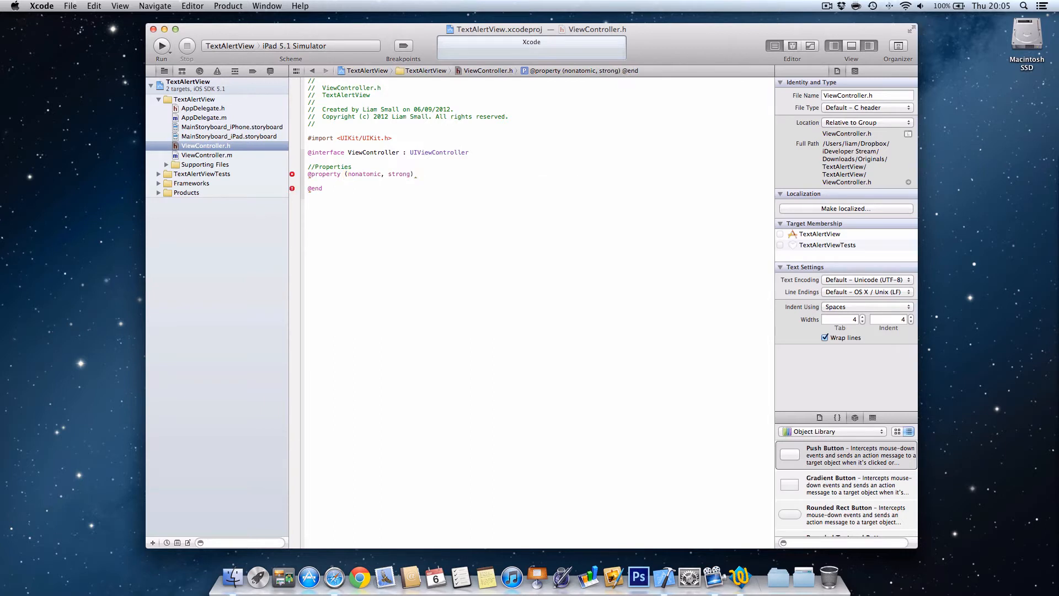
type("UIText")
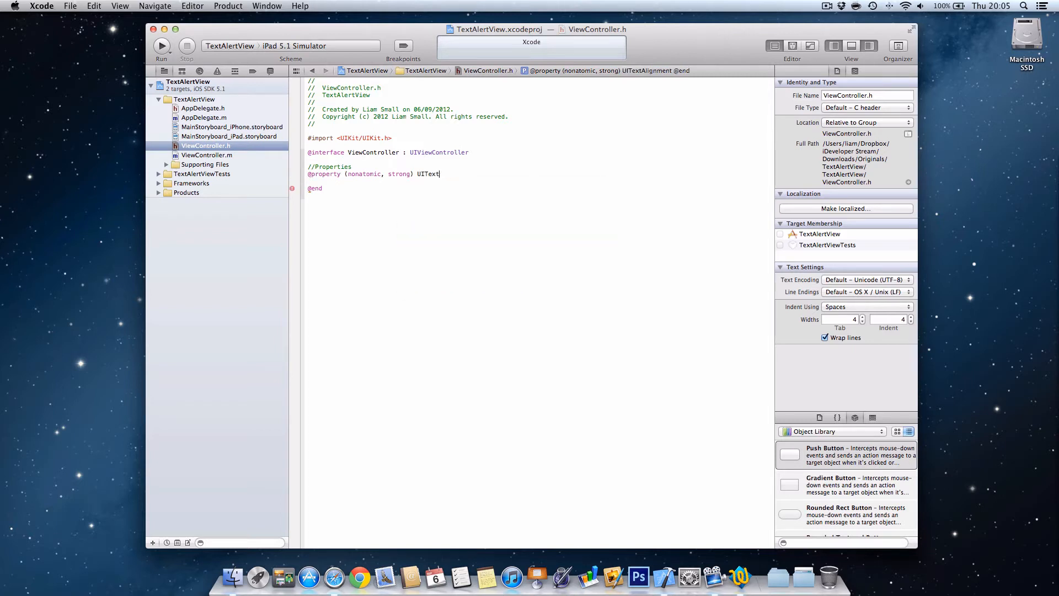
type("Field")
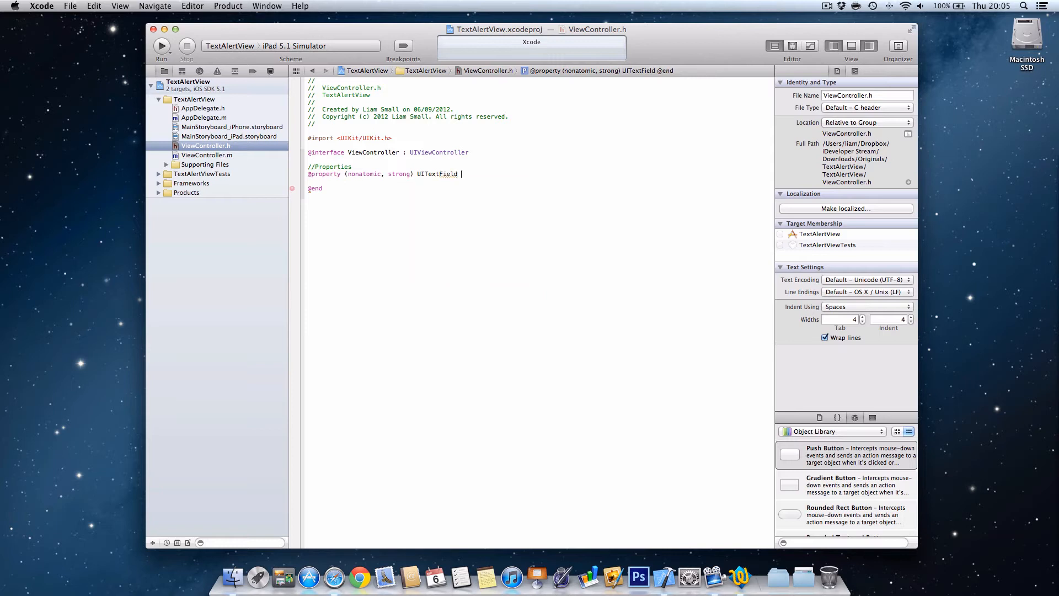
type("*field")
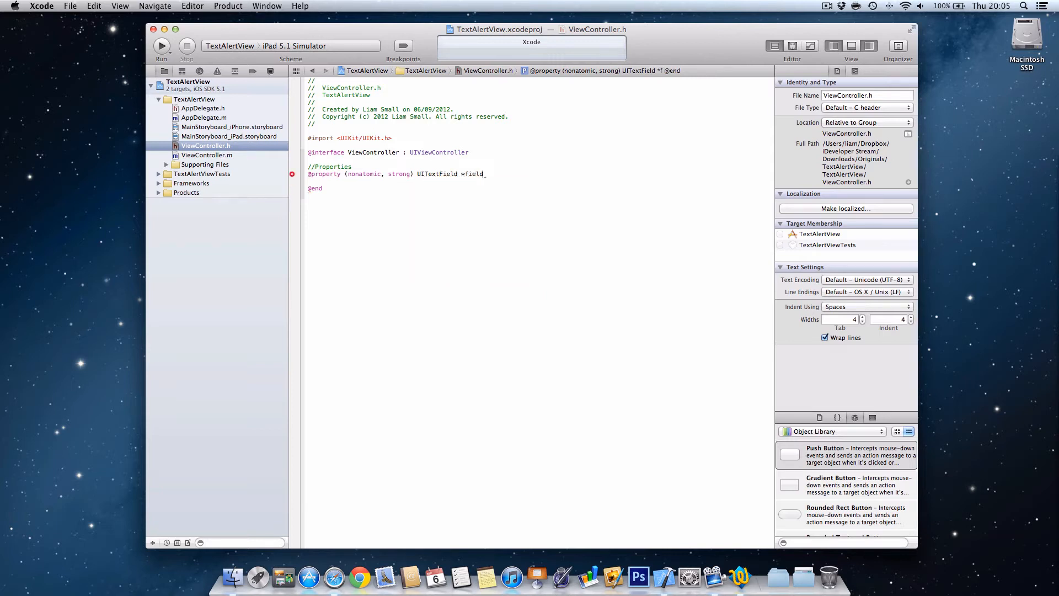
type("Message;")
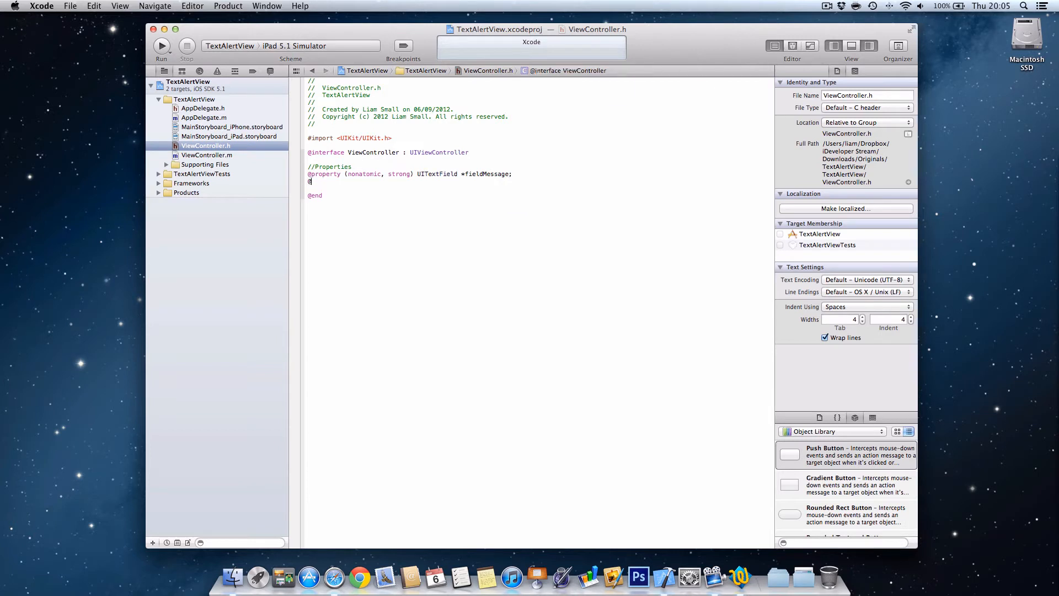
Declare a nonatomic UIButton *buttonConvert property.
type("@property")
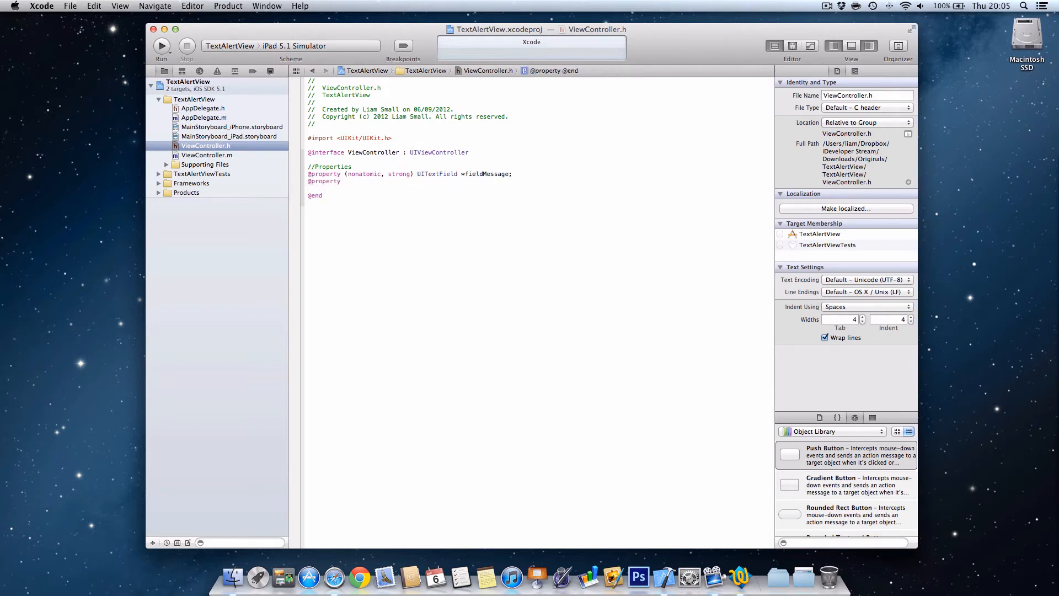
type("(nonatomic)")
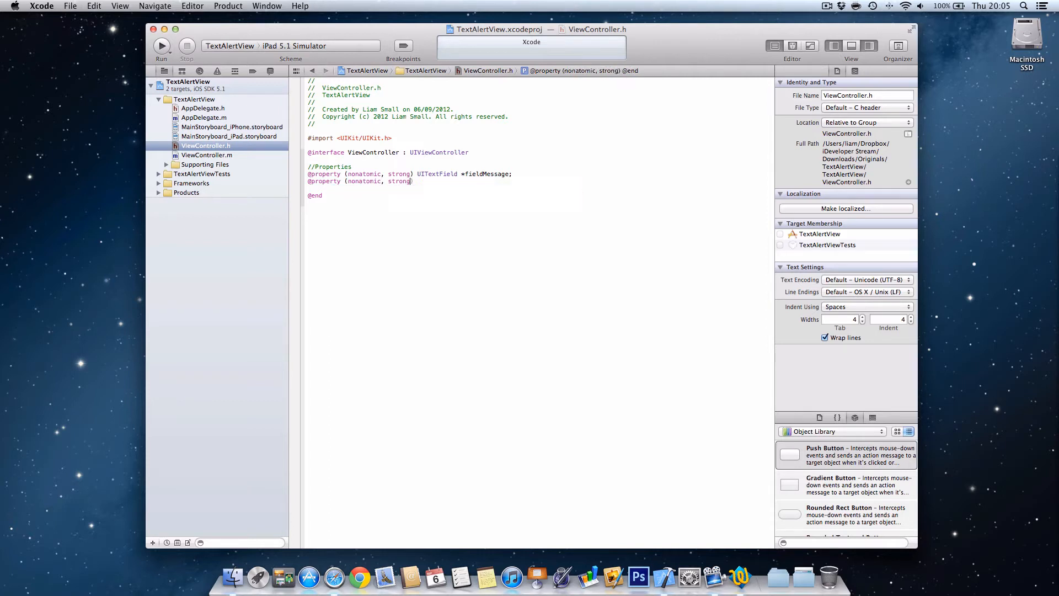
type("U")
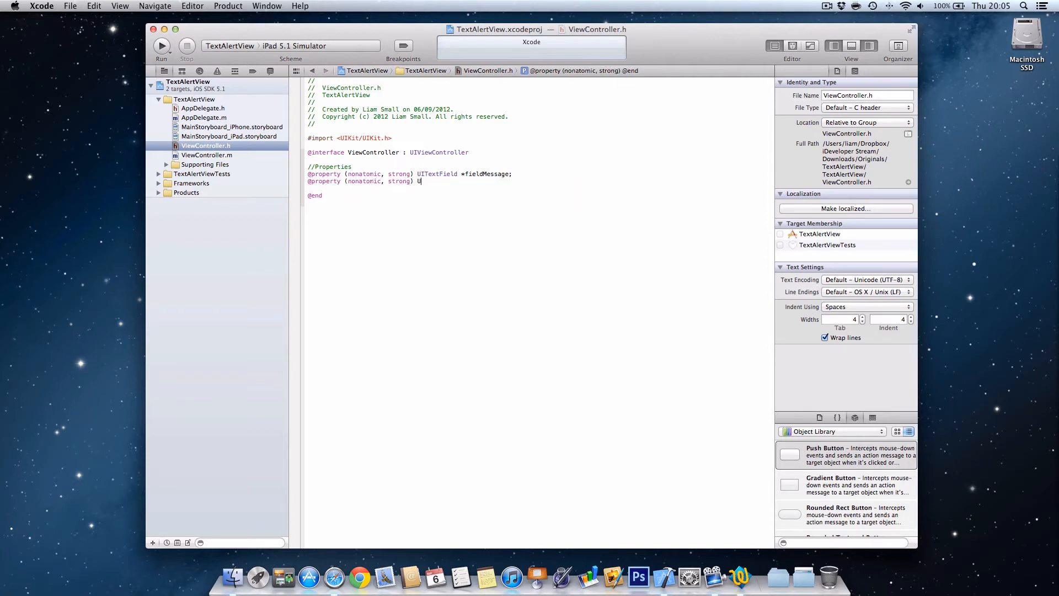
type("UIButton *")
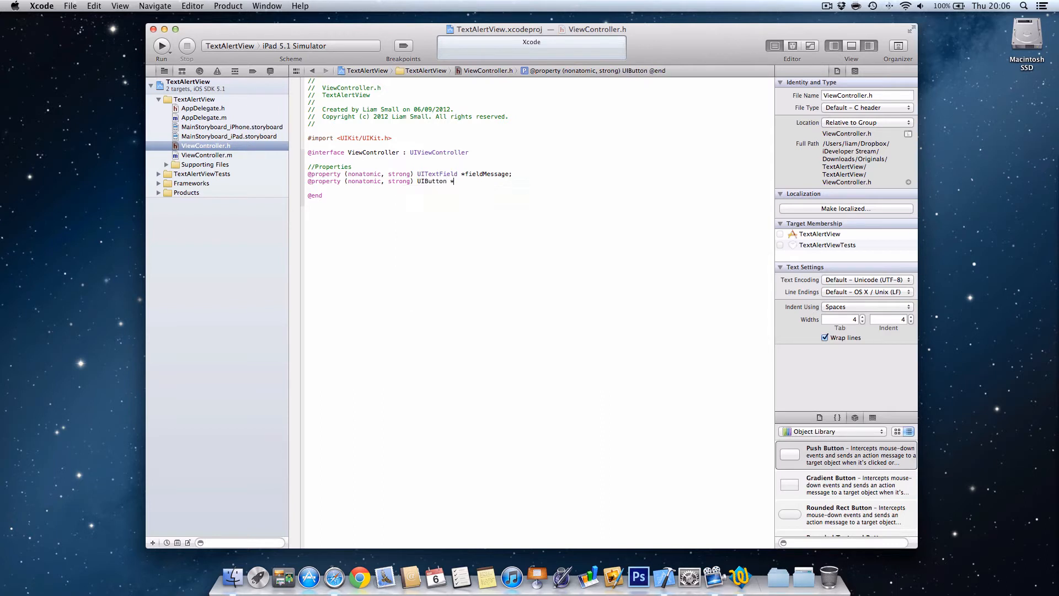
type("buttonCo")
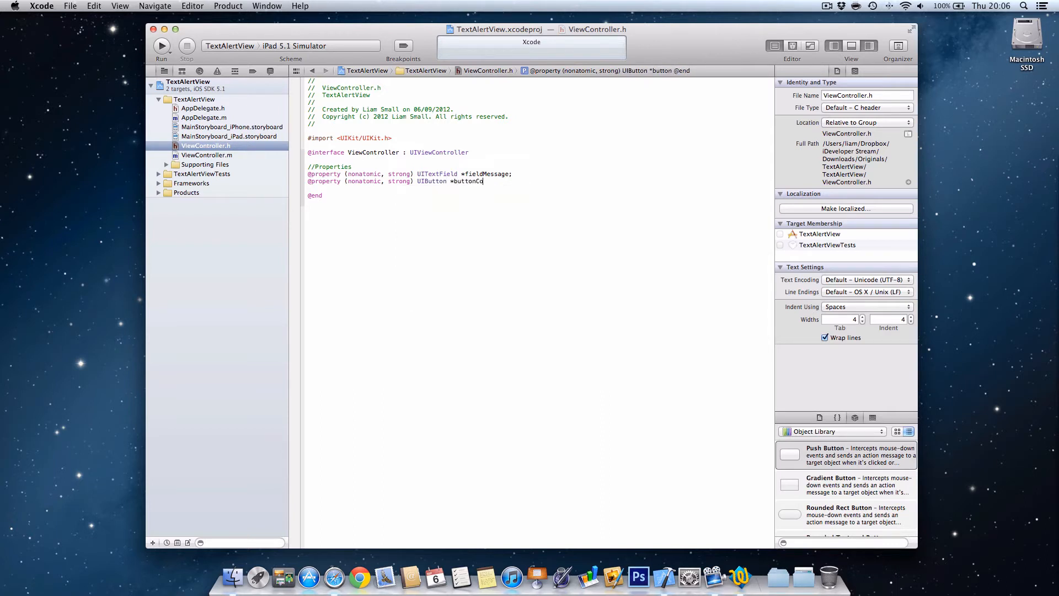
type("nvert;")
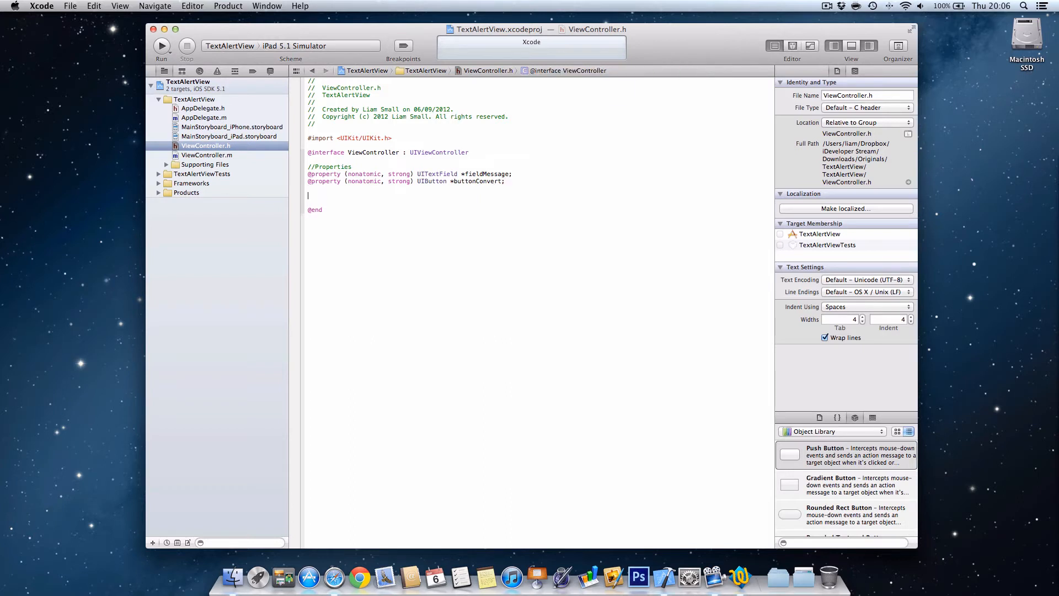
Add a //Methods comment with -(void)convertToPopup; then move to ViewController.m.
type("//")
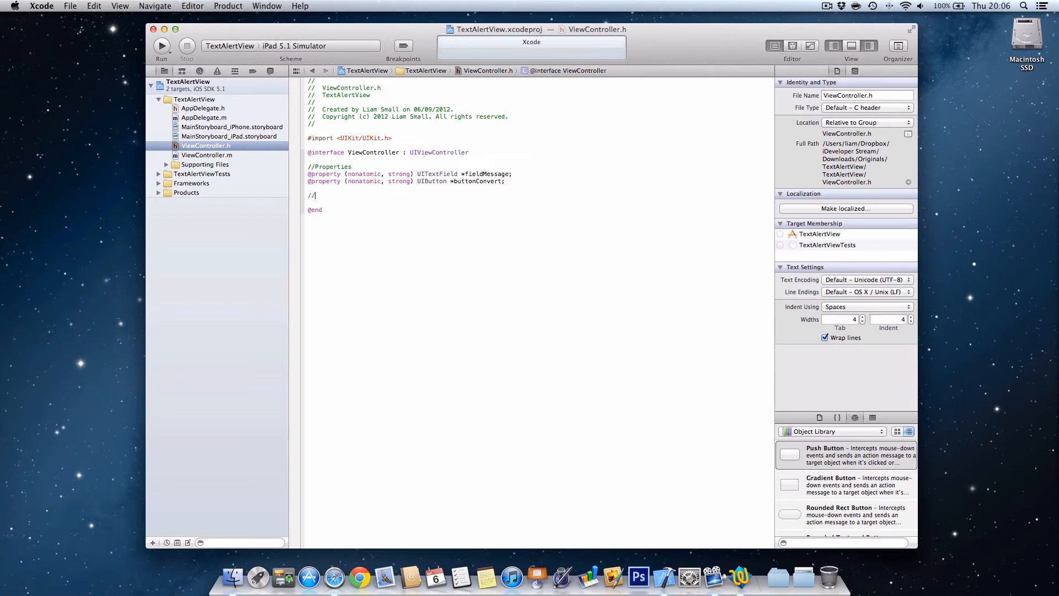
type("Met")
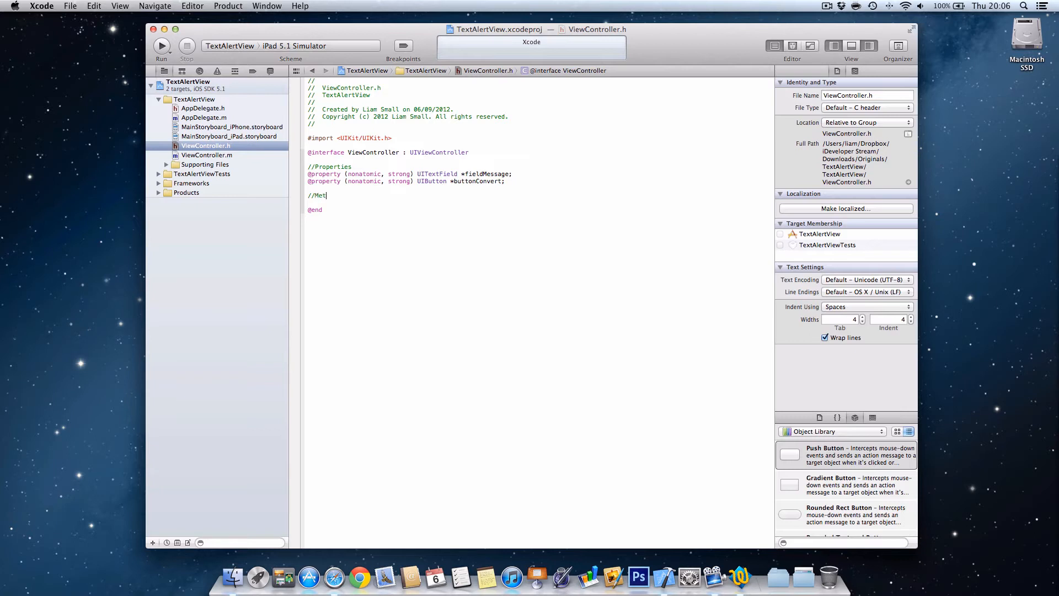
type("hods")
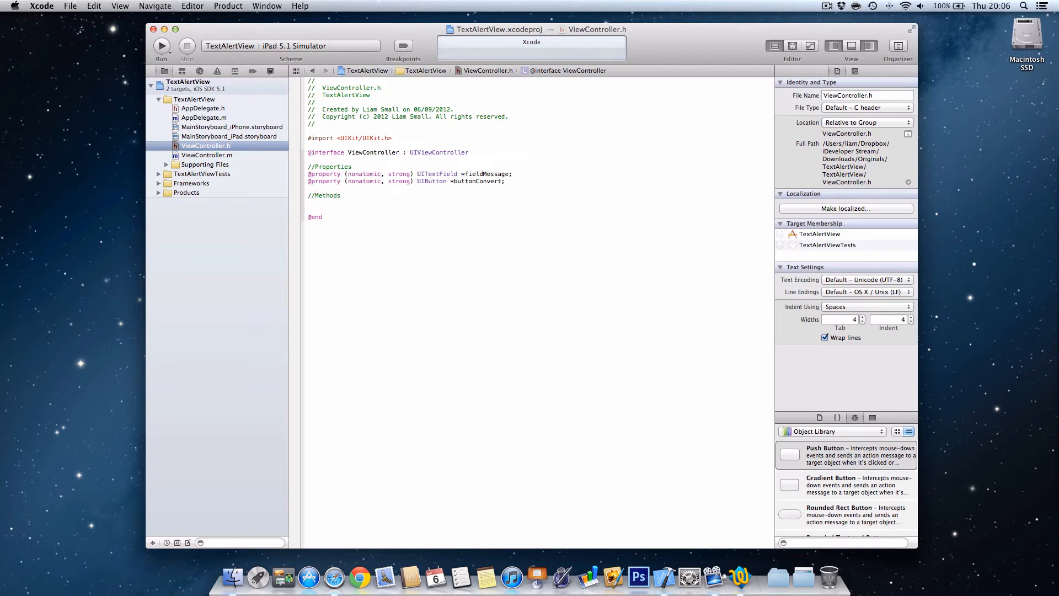
type("-(void)")
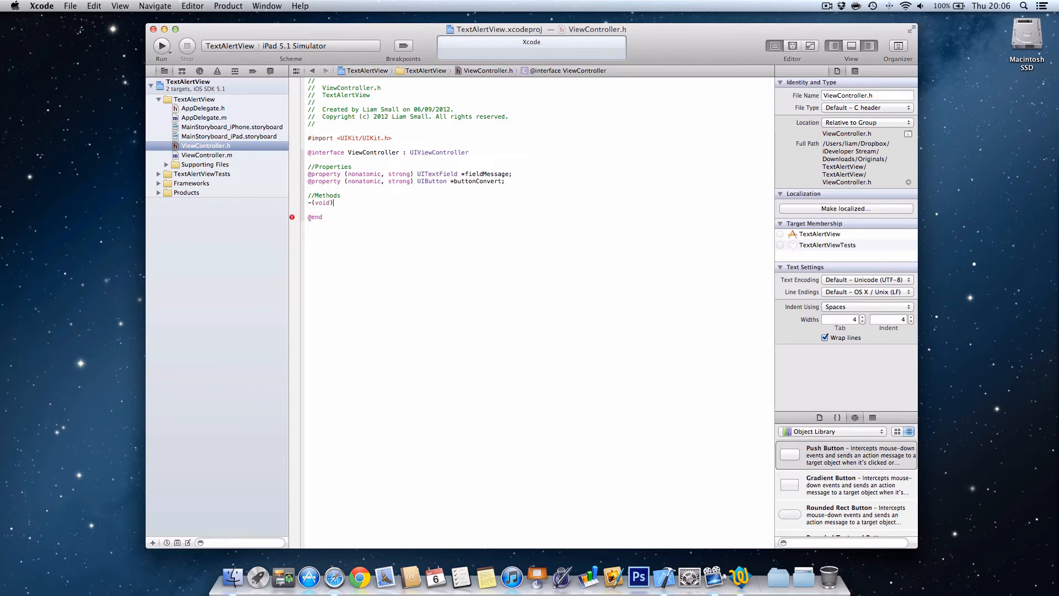
double_click(319, 202)
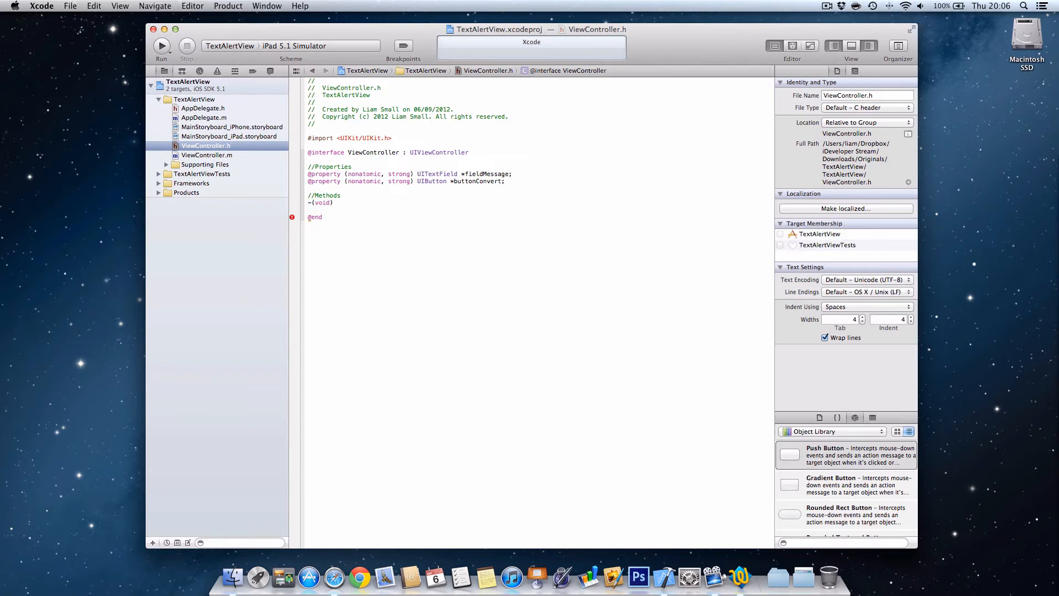
type("convert")
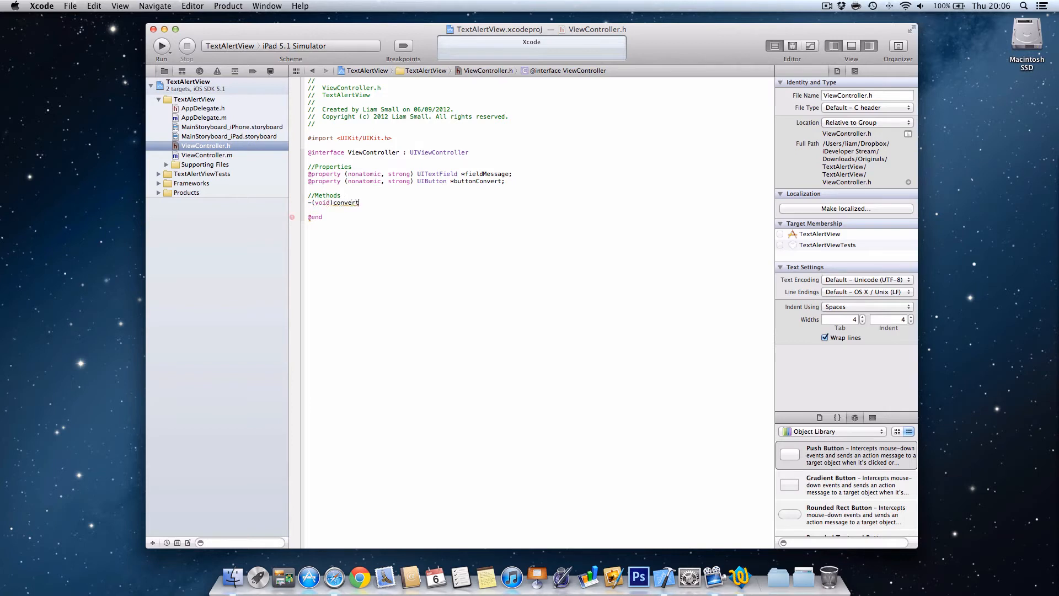
type("ToPopup;")
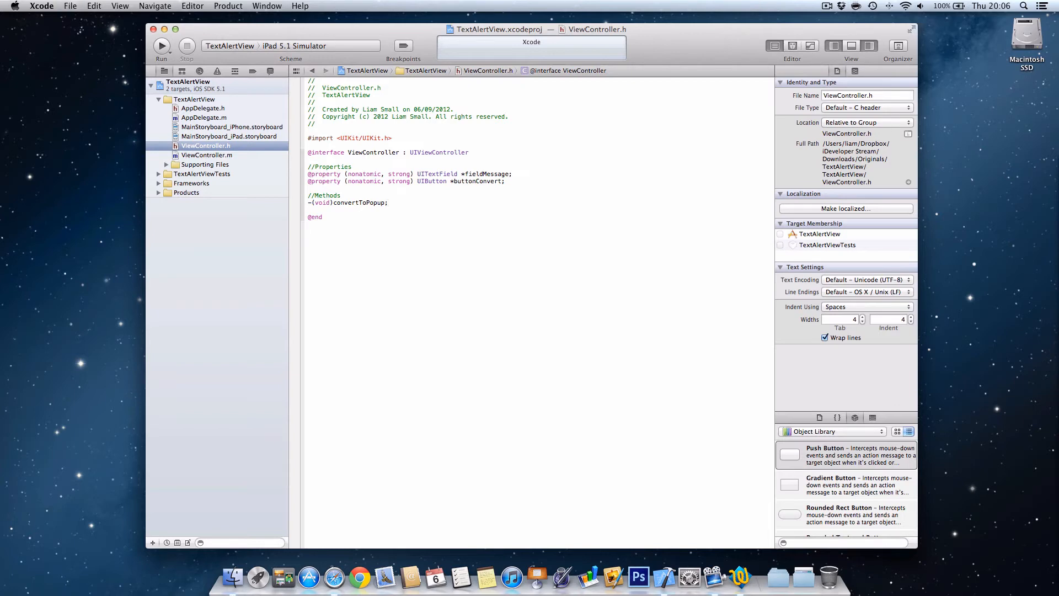
left_click(207, 155)
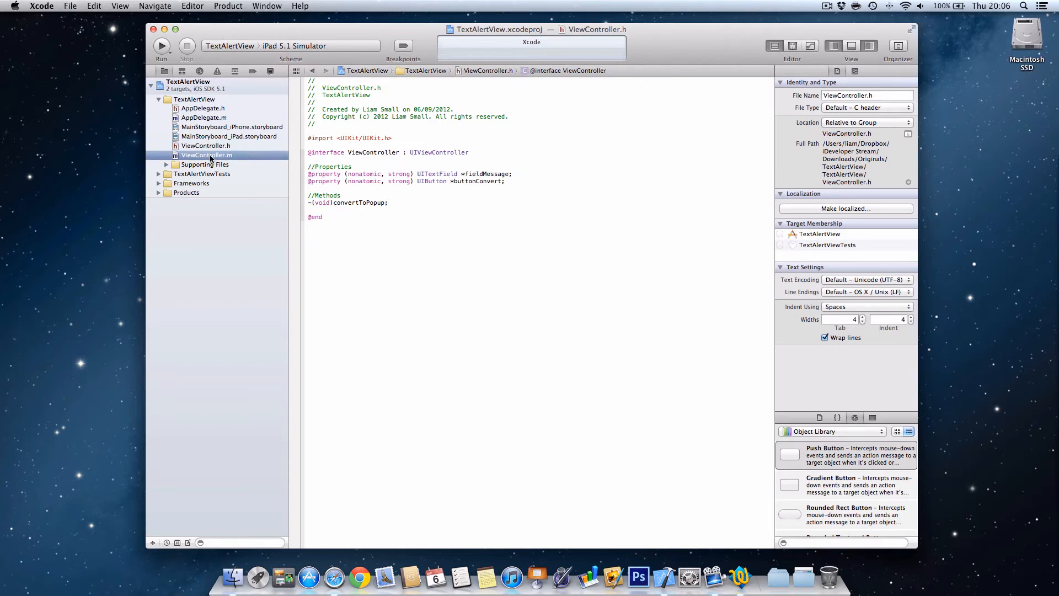
left_click(206, 154)
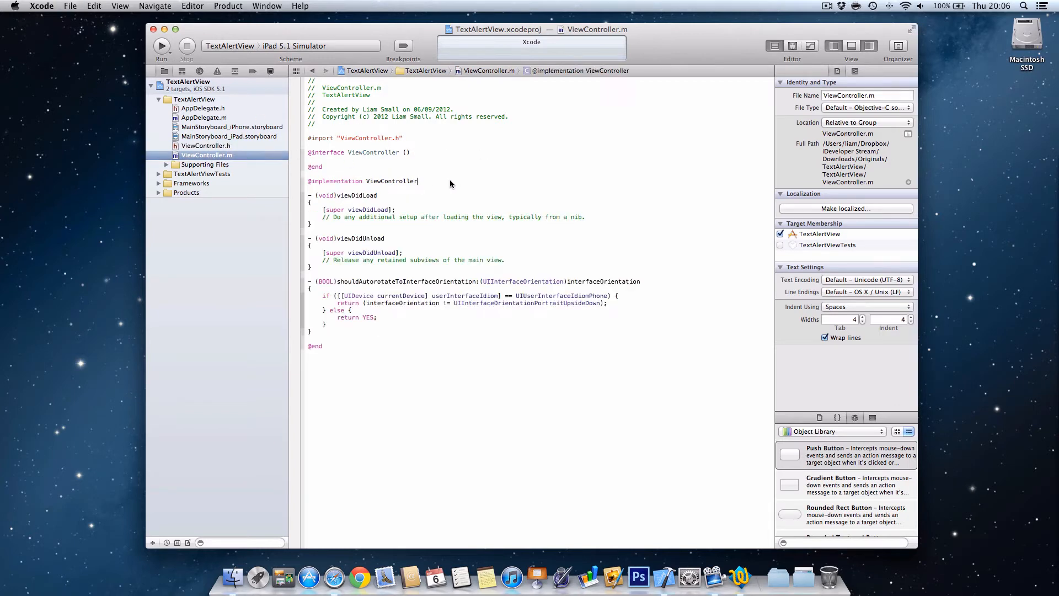
key("Return")
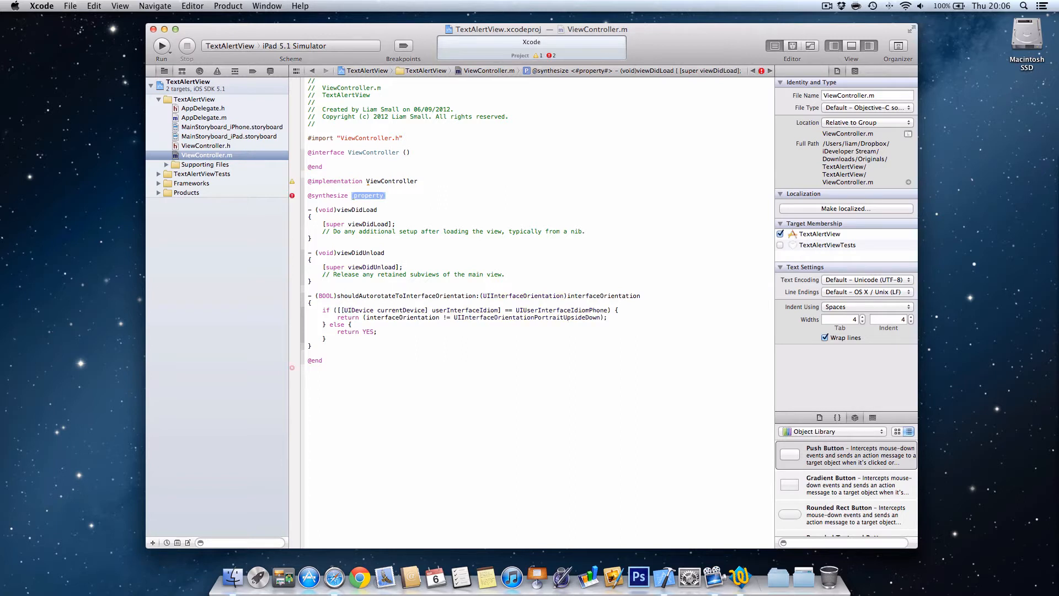
type("buttonConvert,")
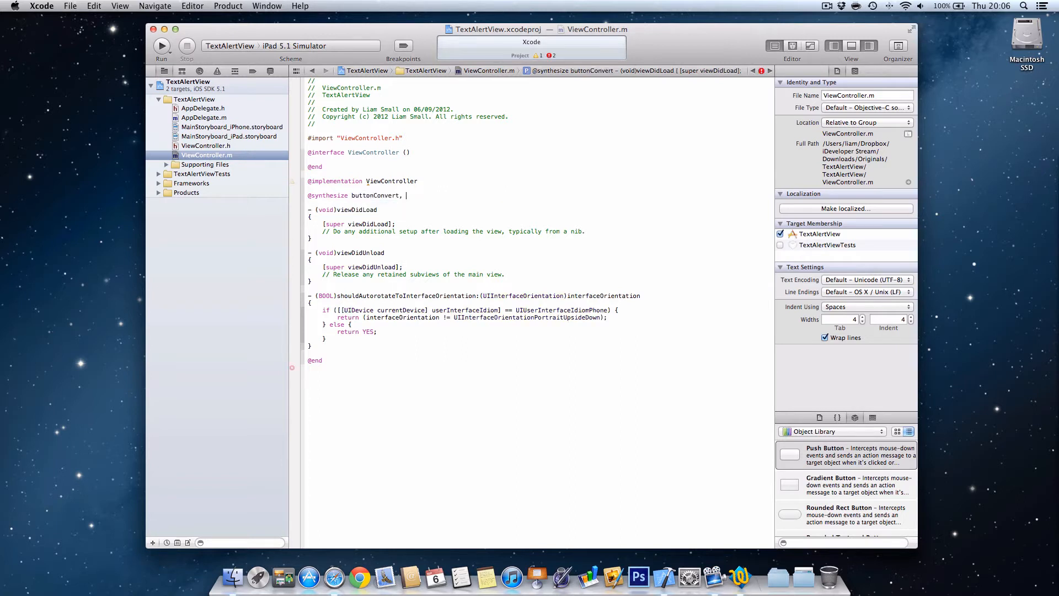
type("fieldMessage;")
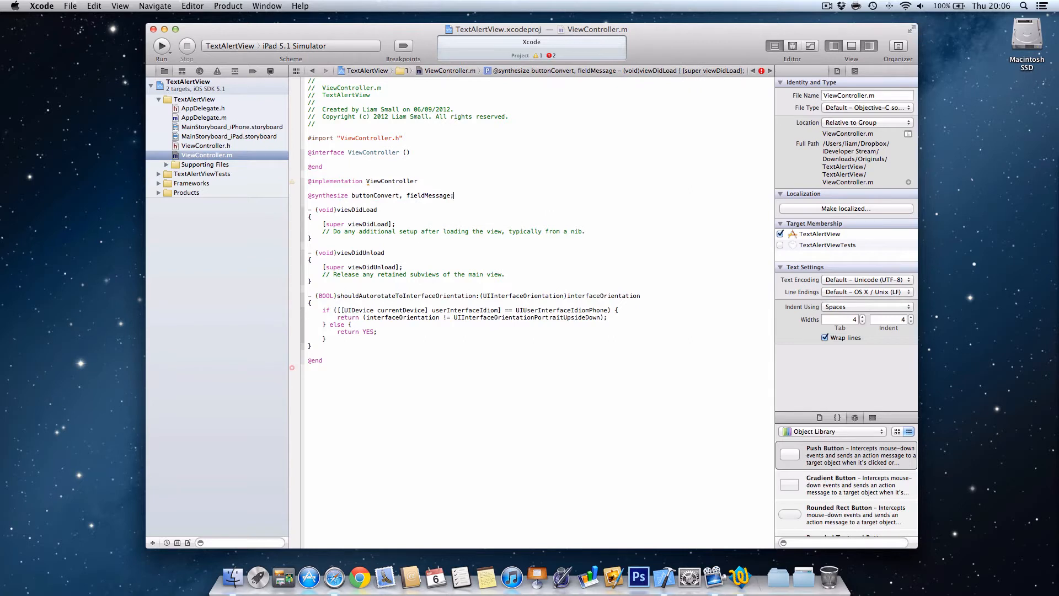
Add a //Convert To Popup comment with an empty -(void)convertToPopup method.
left_click(161, 46)
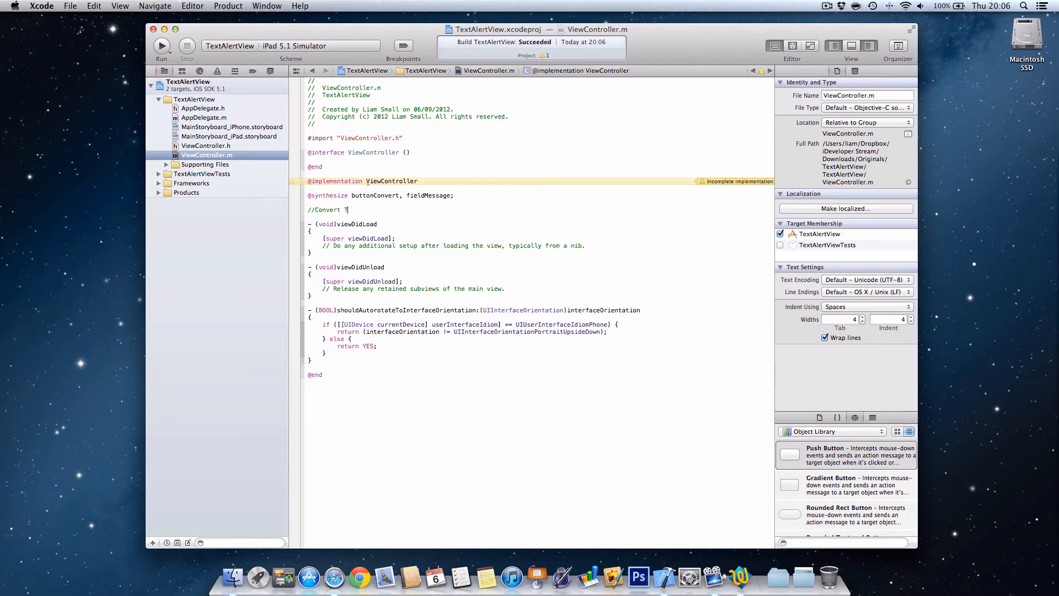
type("o Popup")
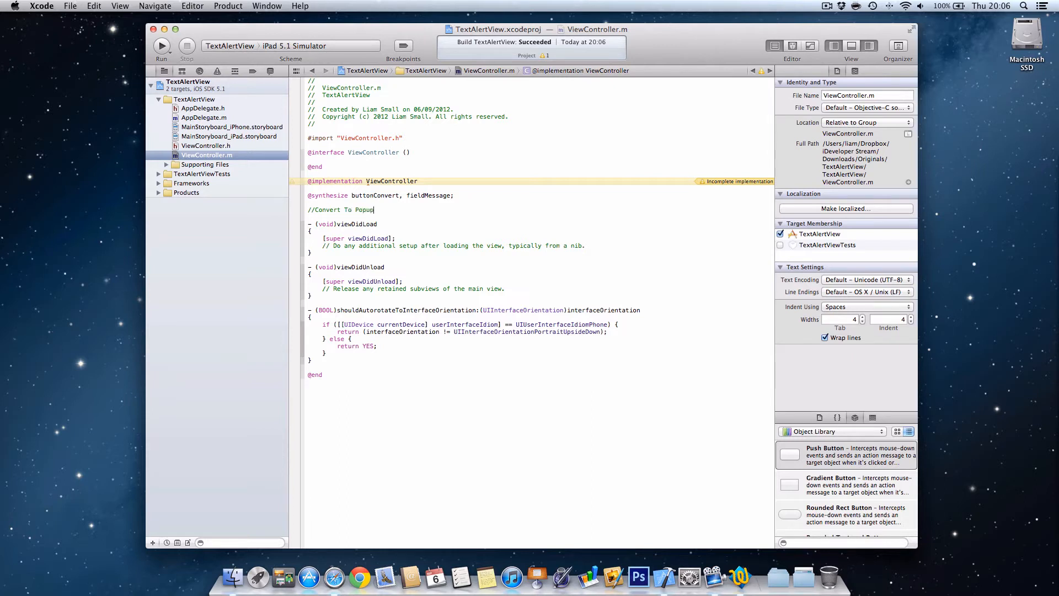
key("Return")
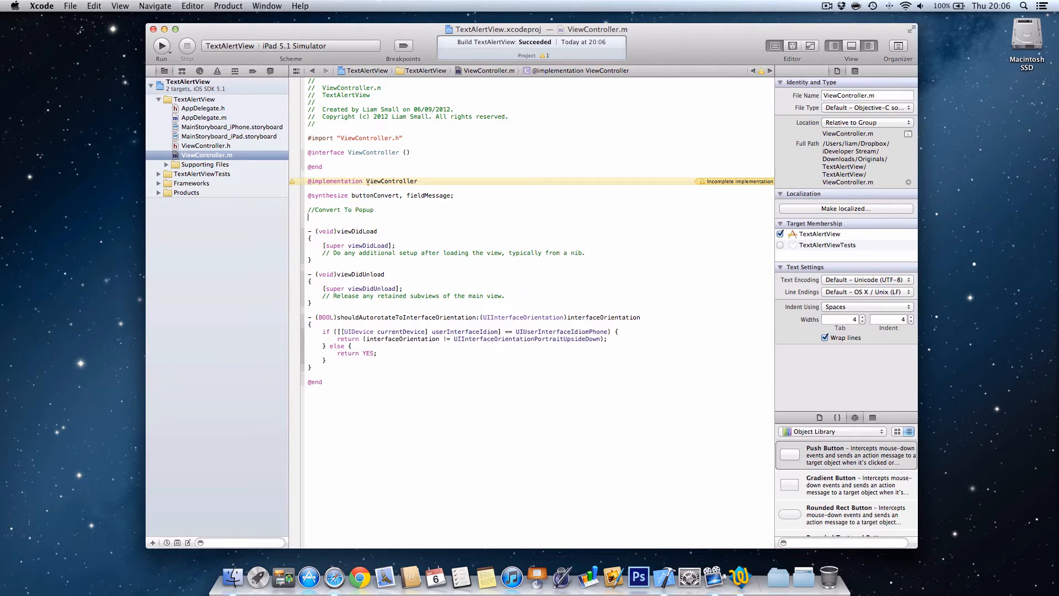
type("-(void)convertToPopup")
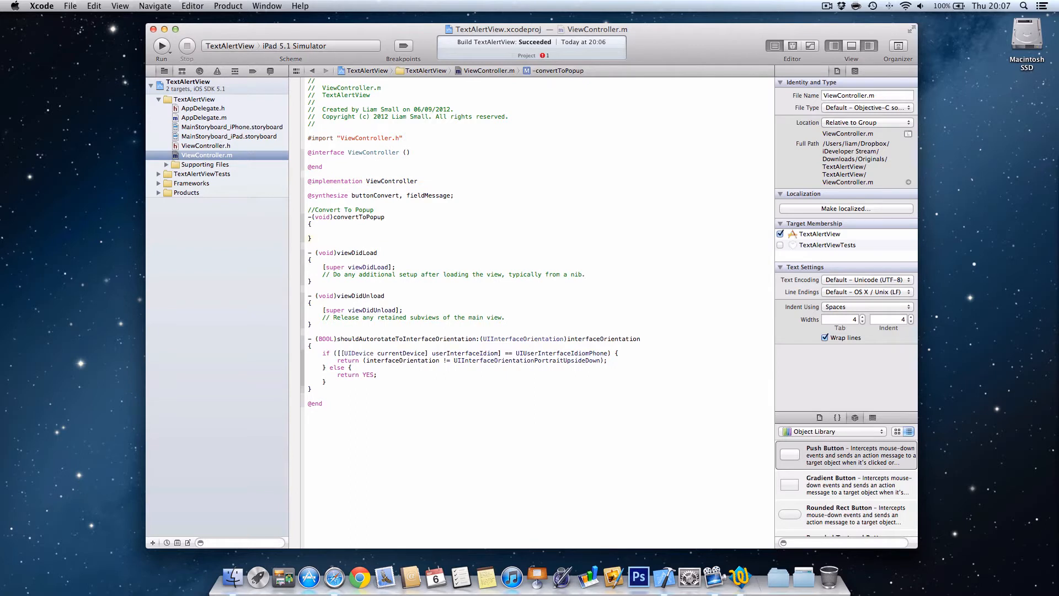
type("dfj")
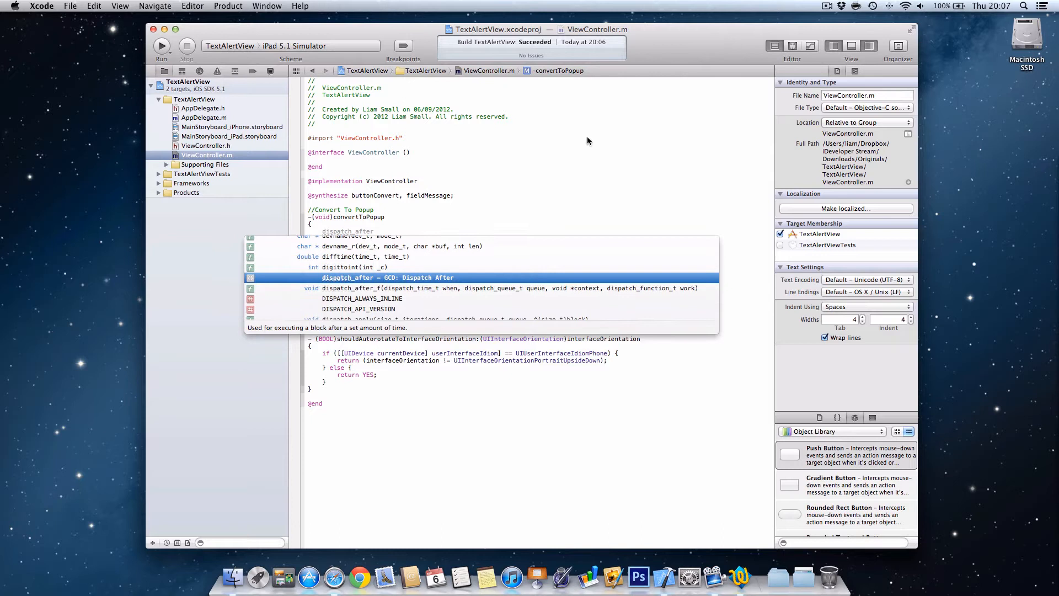
key("Escape")
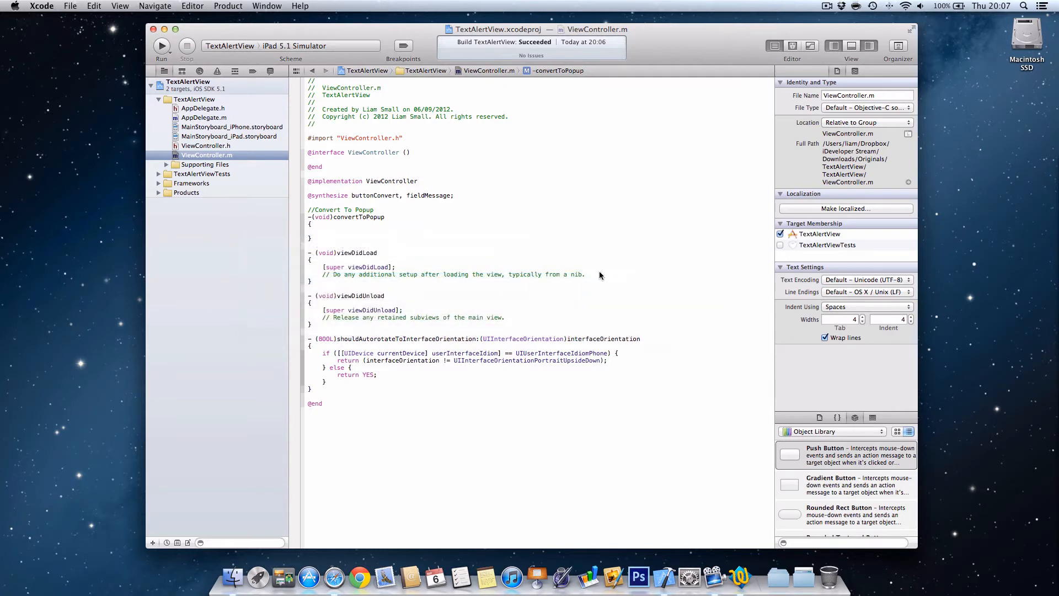
In viewDidLoad, create fieldMessage as a UITextField with frame CGRectMake(20, 20, 280, 31).
type("//")
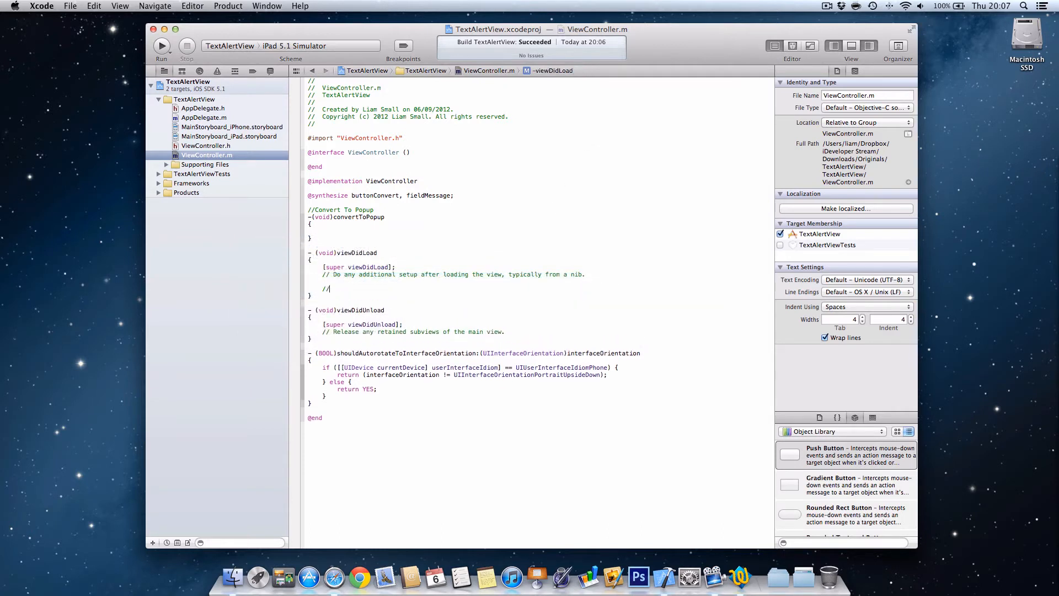
type("Create Text Fie")
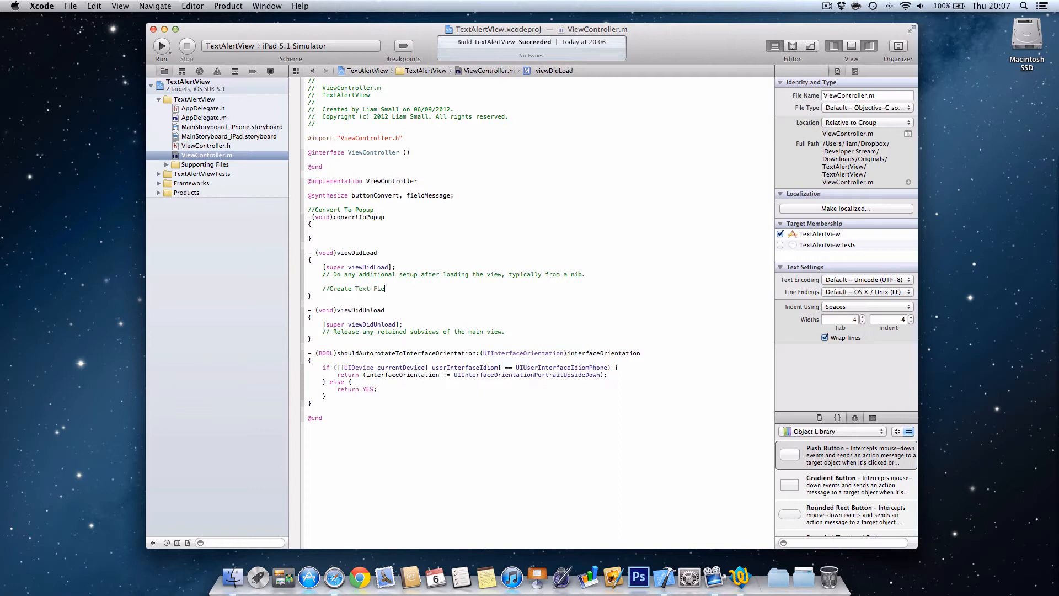
type("ld")
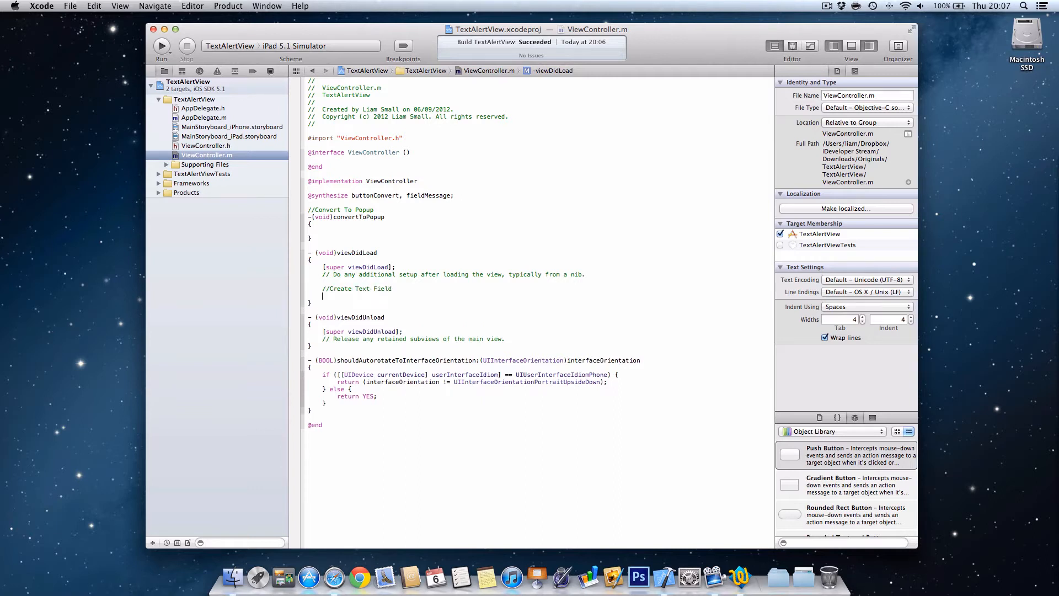
type("fieldMessage")
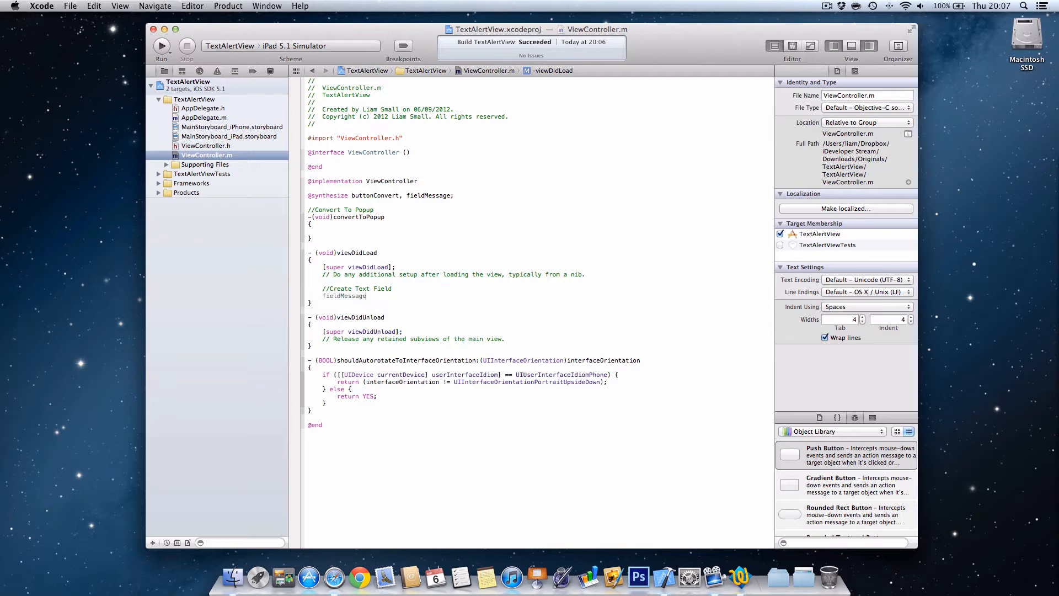
type("= [")
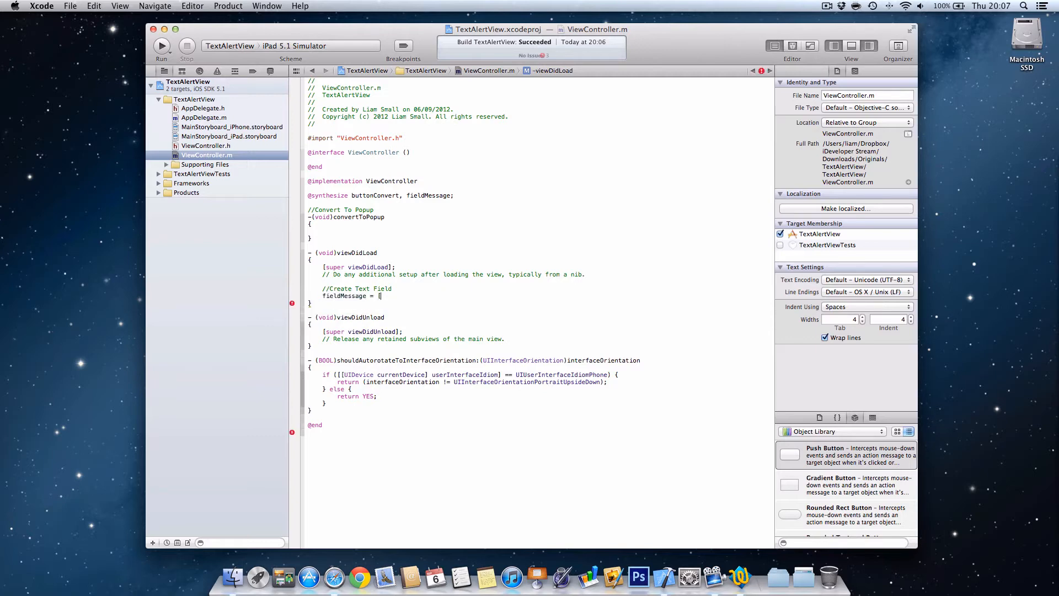
type("[UITextField")
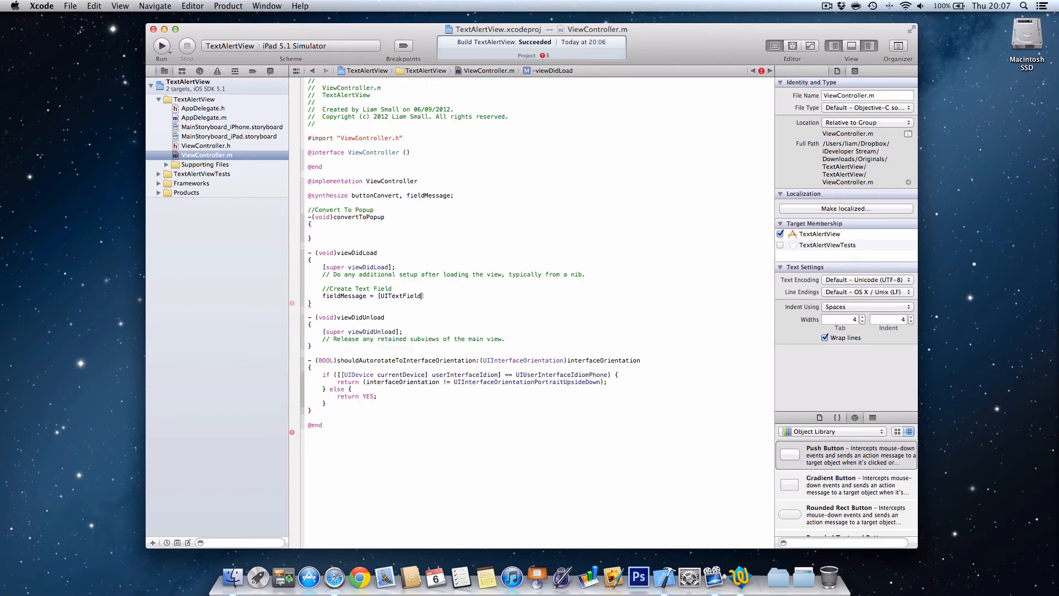
type("alloc] initWithFrame:CGRectMake(CGFloat x, CGFloat y, CGFloat width, CGFloat height")
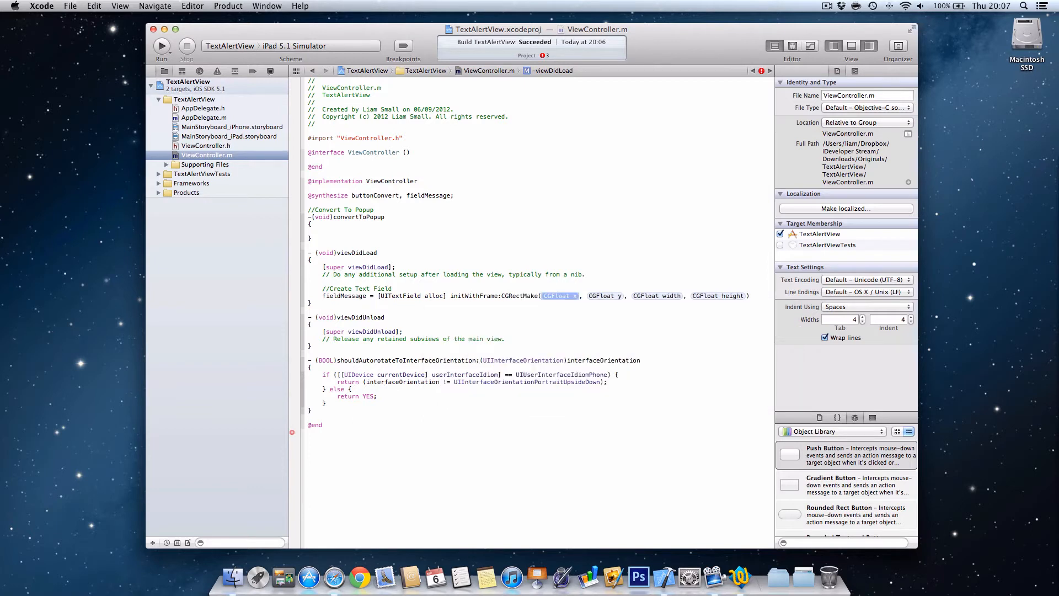
type("20, 20")
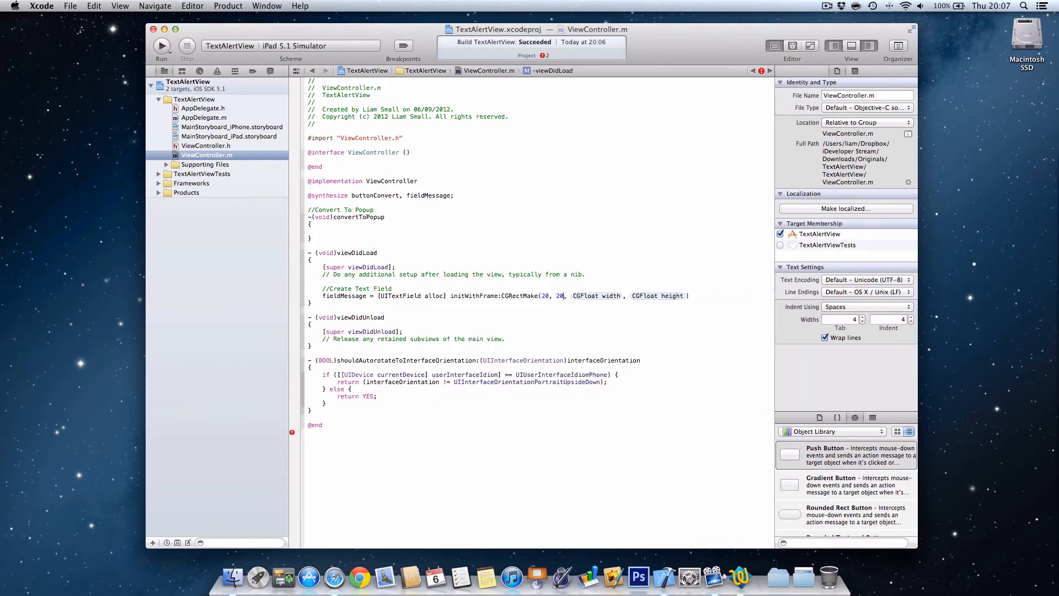
type("280, 31)")
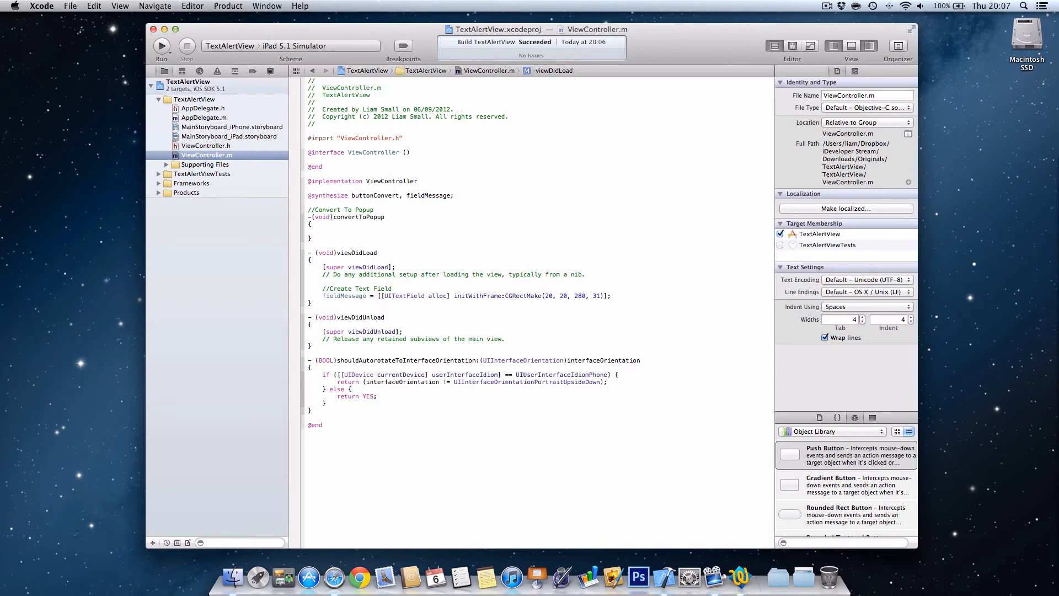
Set fieldMessage.borderStyle to UITextBorderStyleRoundedRect.
type("fieldMessage.borderStyle =")
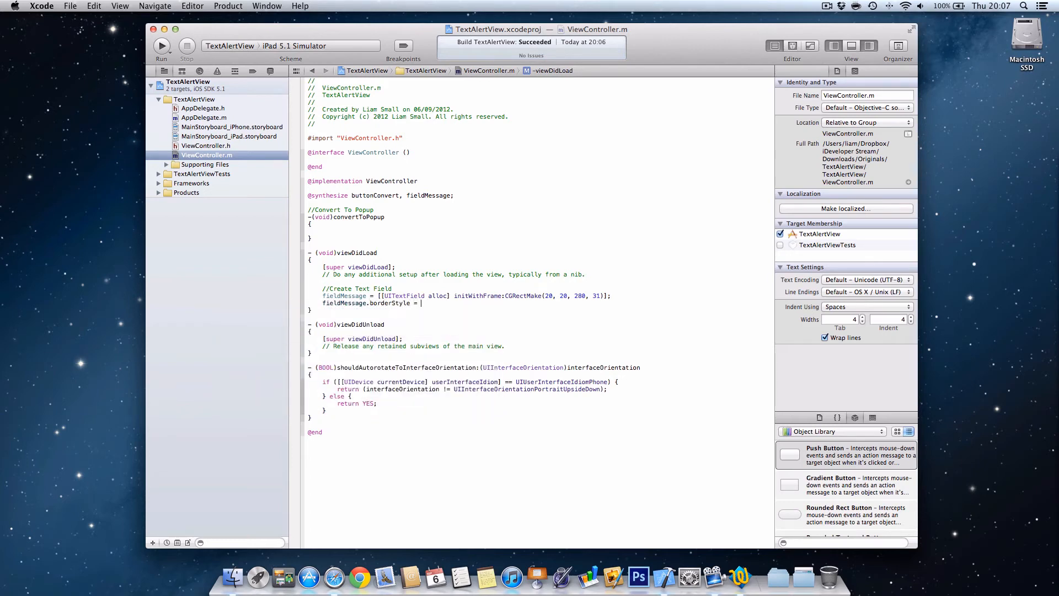
type("U")
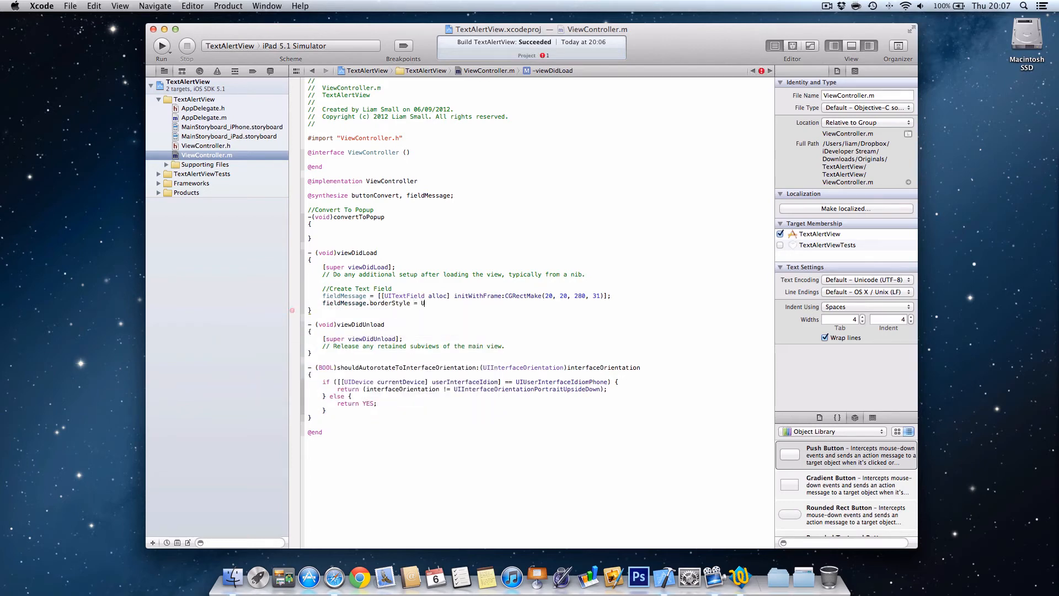
type("UITextFieldB")
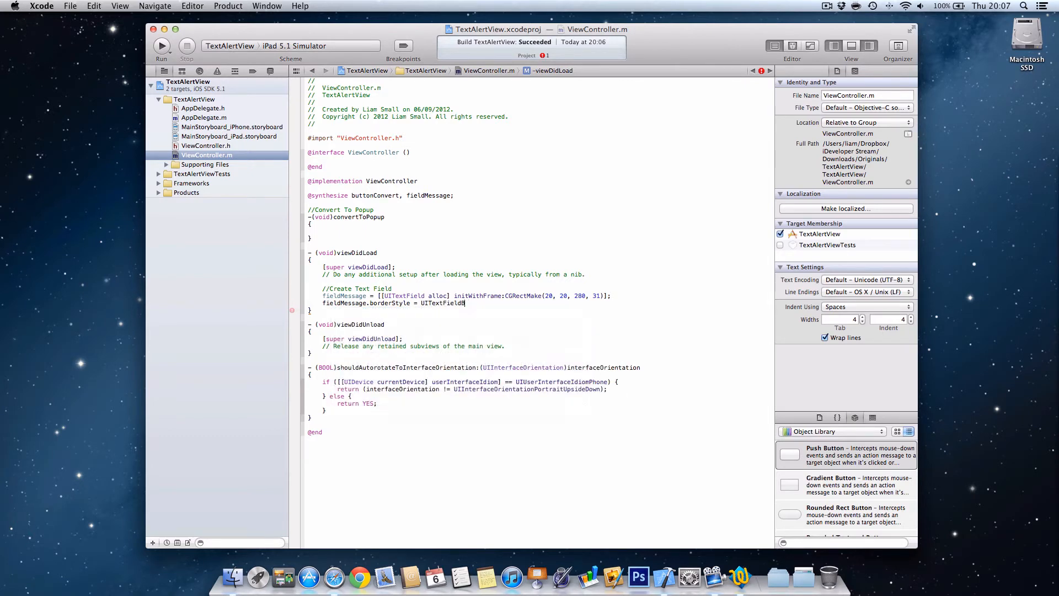
type("UITextField")
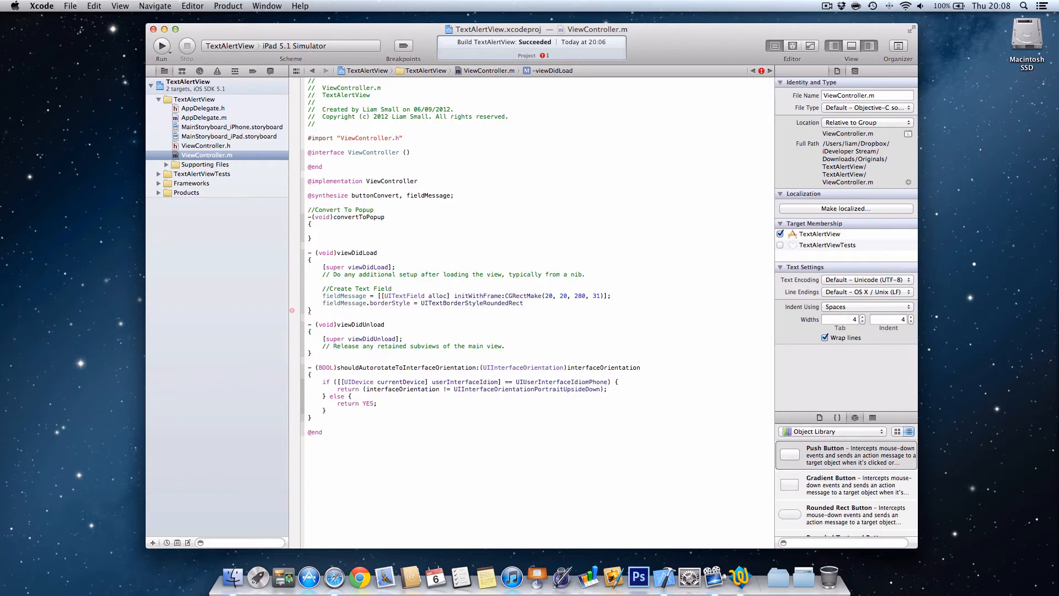
type("f")
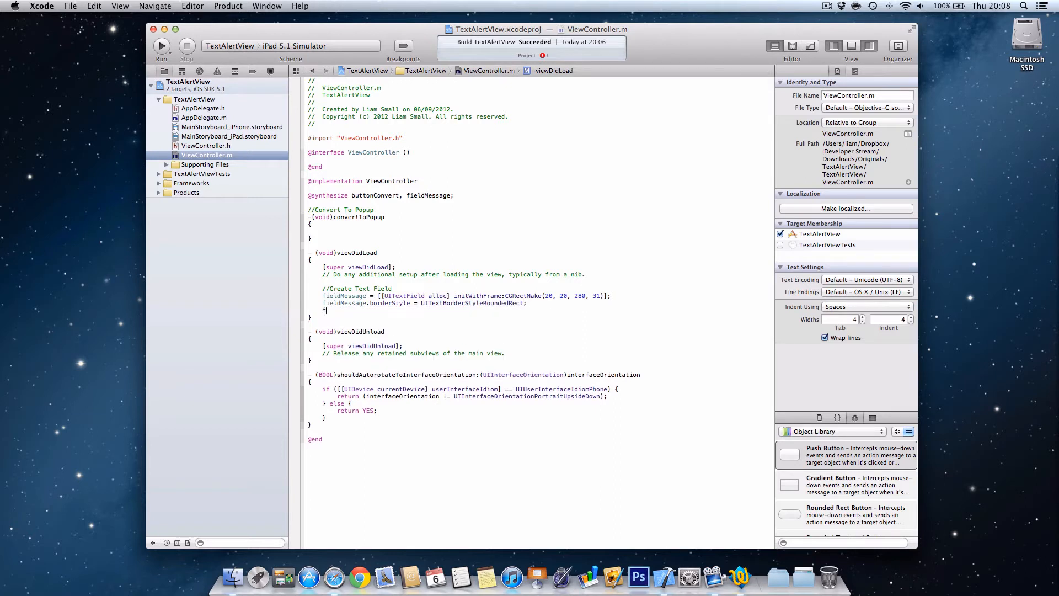
type(".borderStyle")
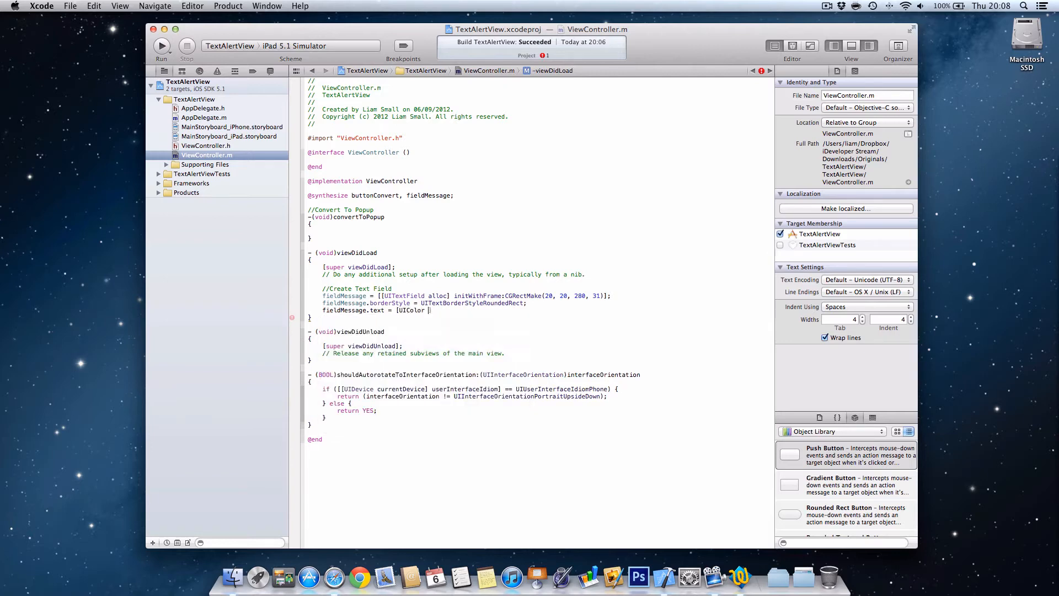
Set fieldMessage.textColor to [UIColor blackColor], correcting the .text assignment.
type("blackColor];")
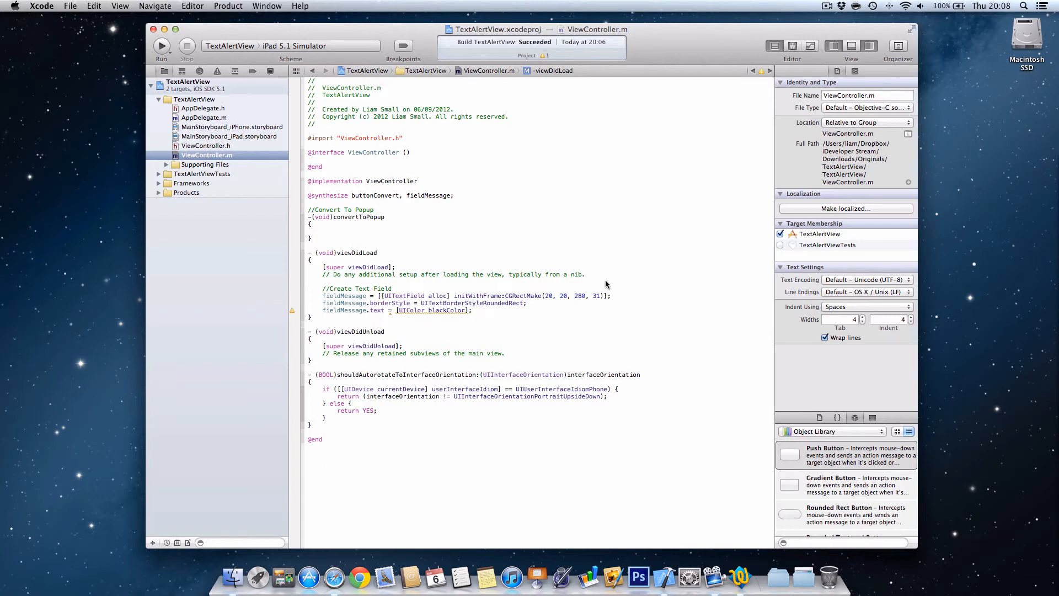
mouse_move(296, 314)
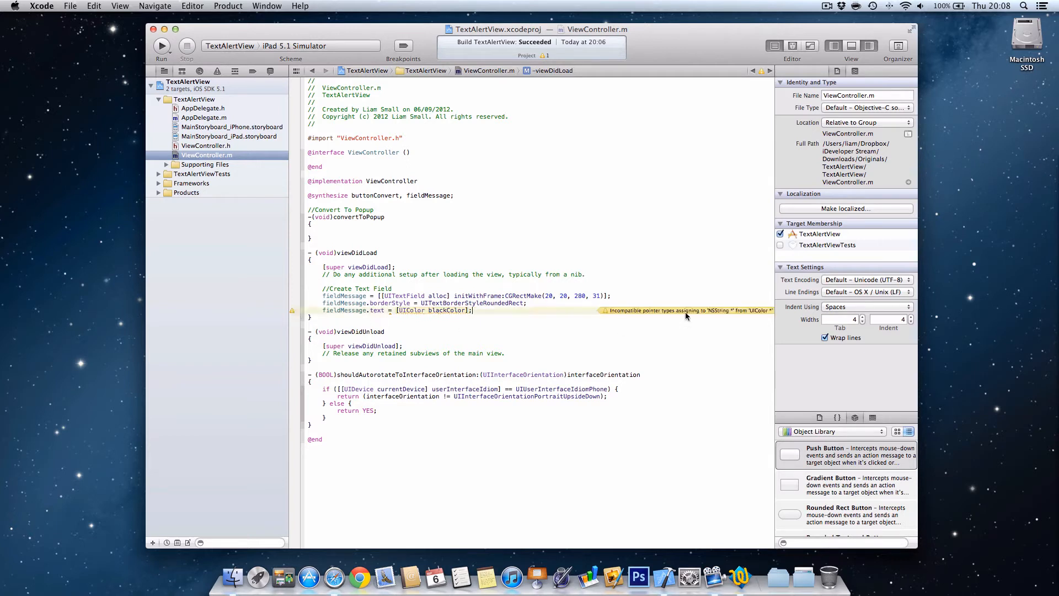
mouse_move(624, 345)
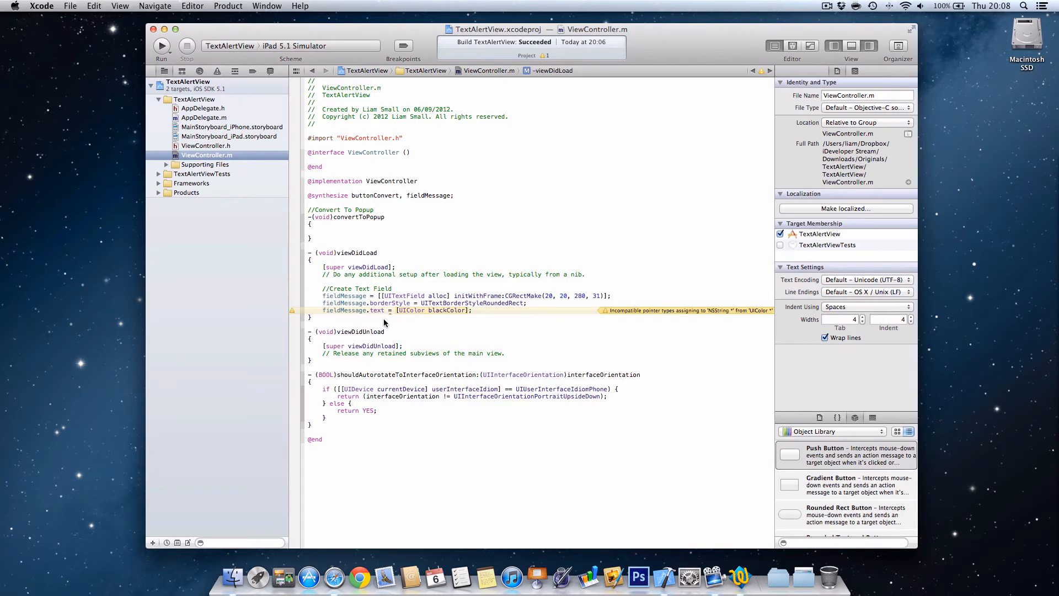
type("Color")
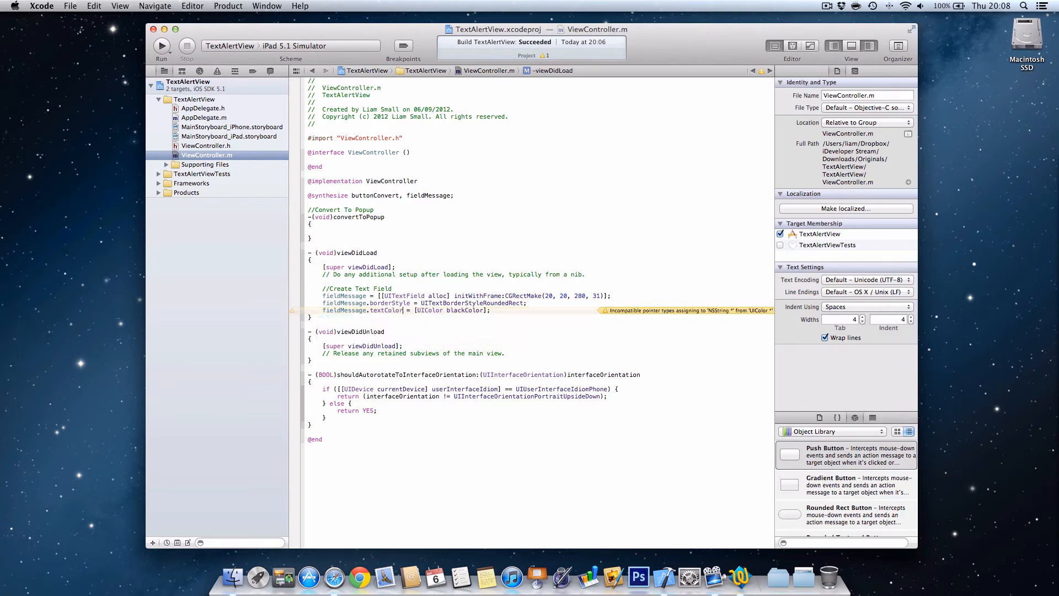
left_click(161, 45)
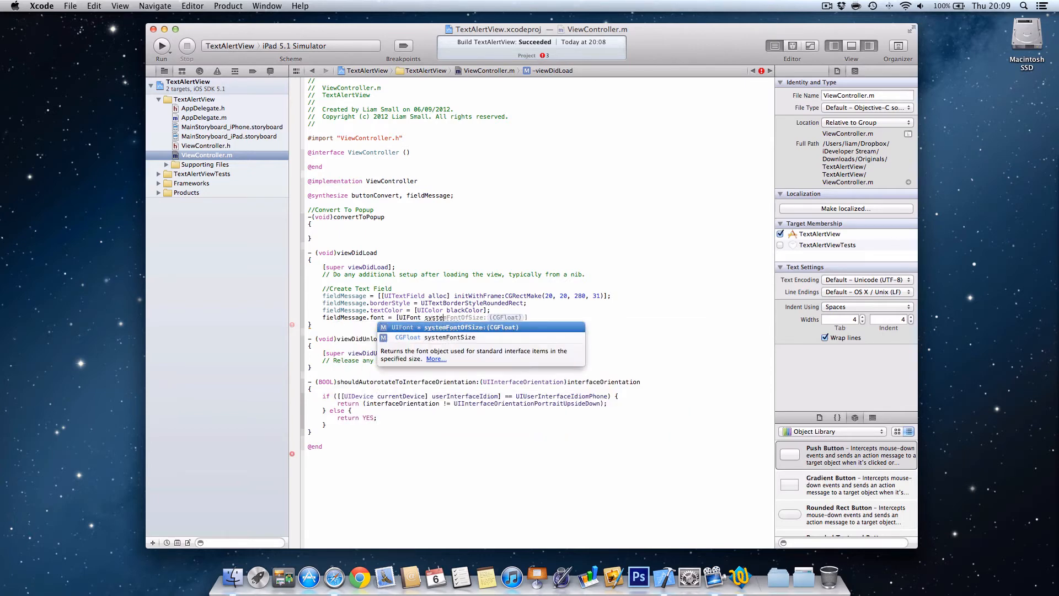
Set a 17.0 system font and the placeholder "Enter Message for Alert...".
type("17]")
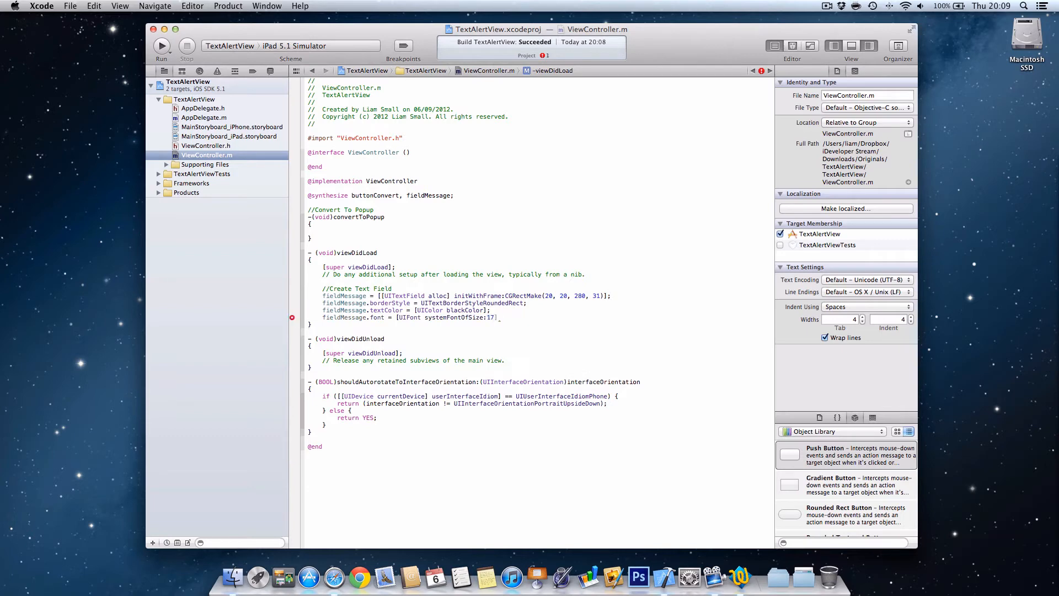
type(".0];")
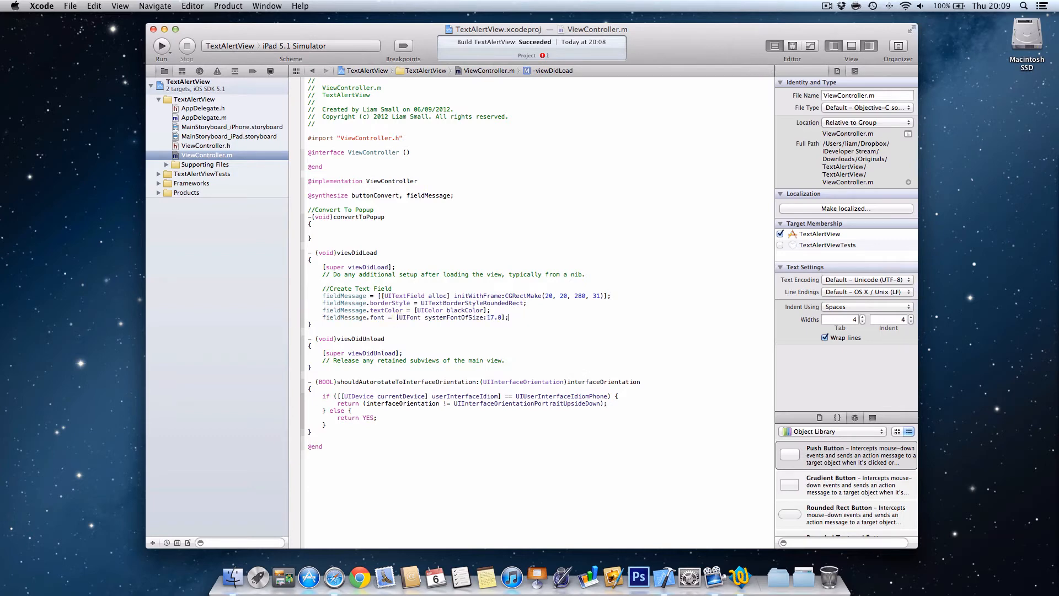
type("foe;")
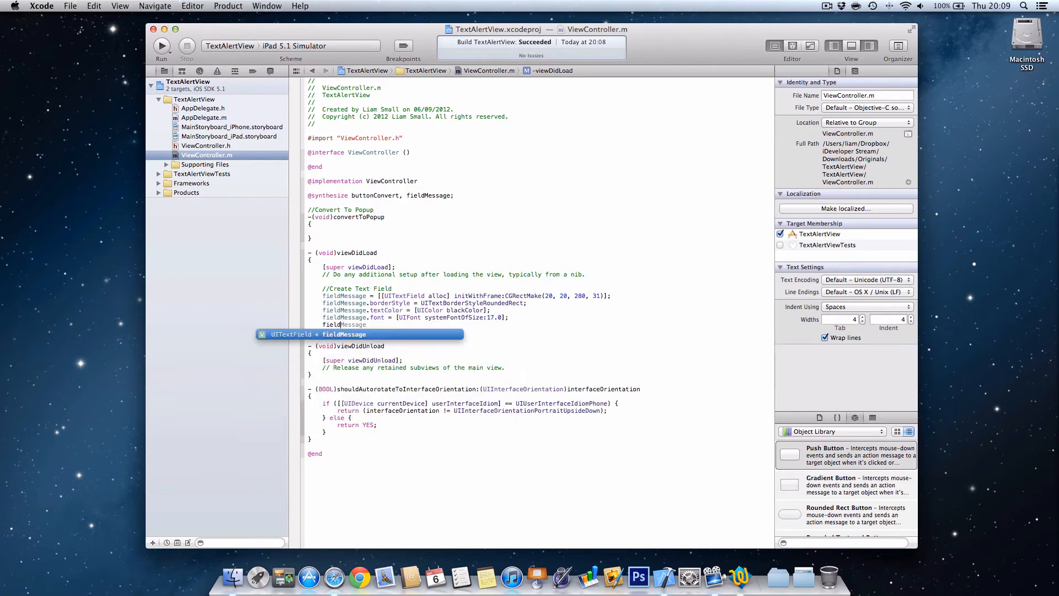
type(".placeholder = @\"Enter")
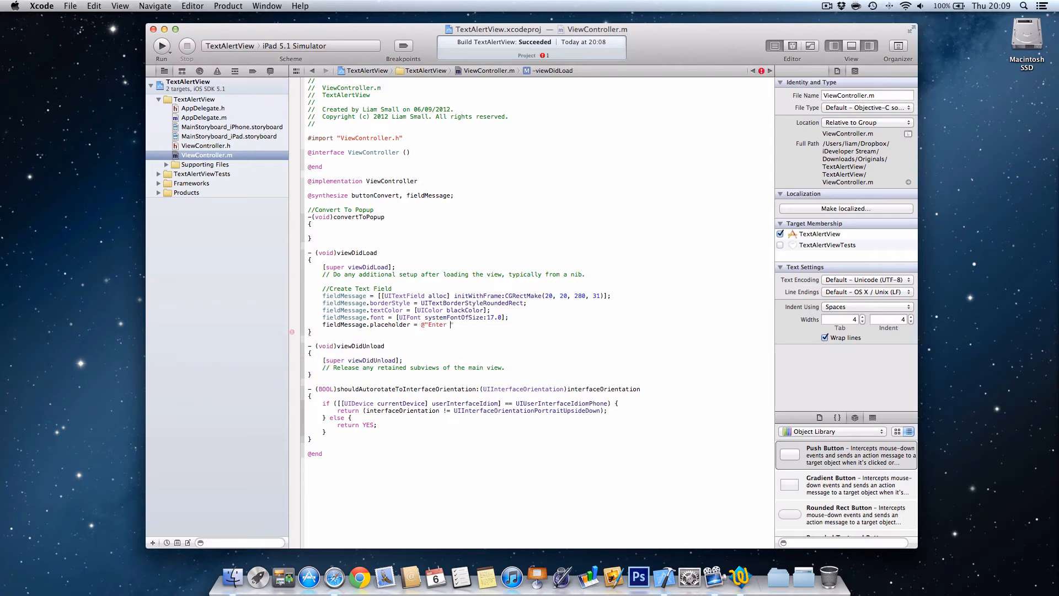
type("Message for")
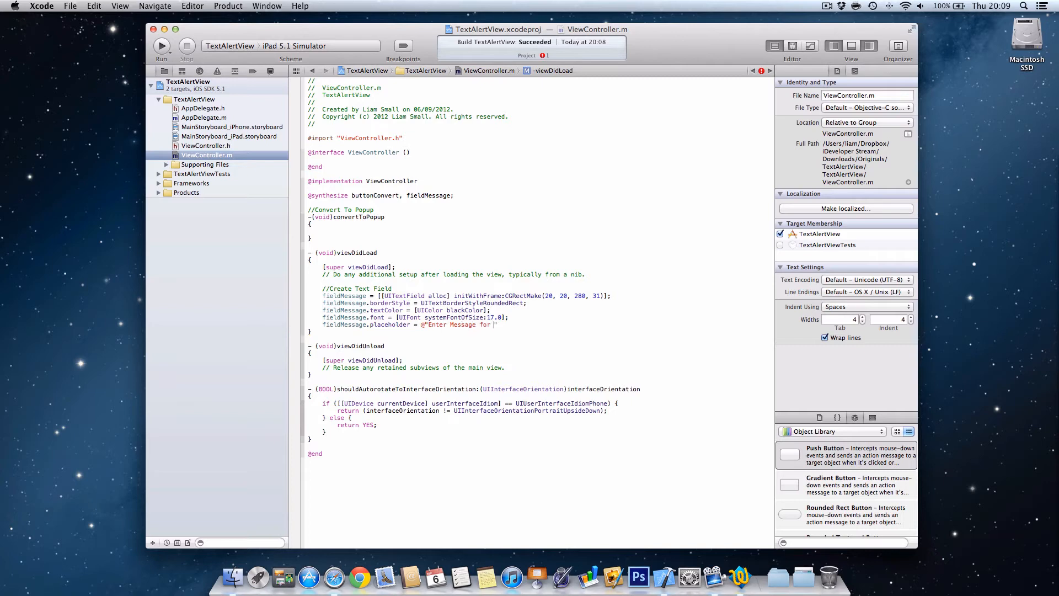
type("Alert...\"")
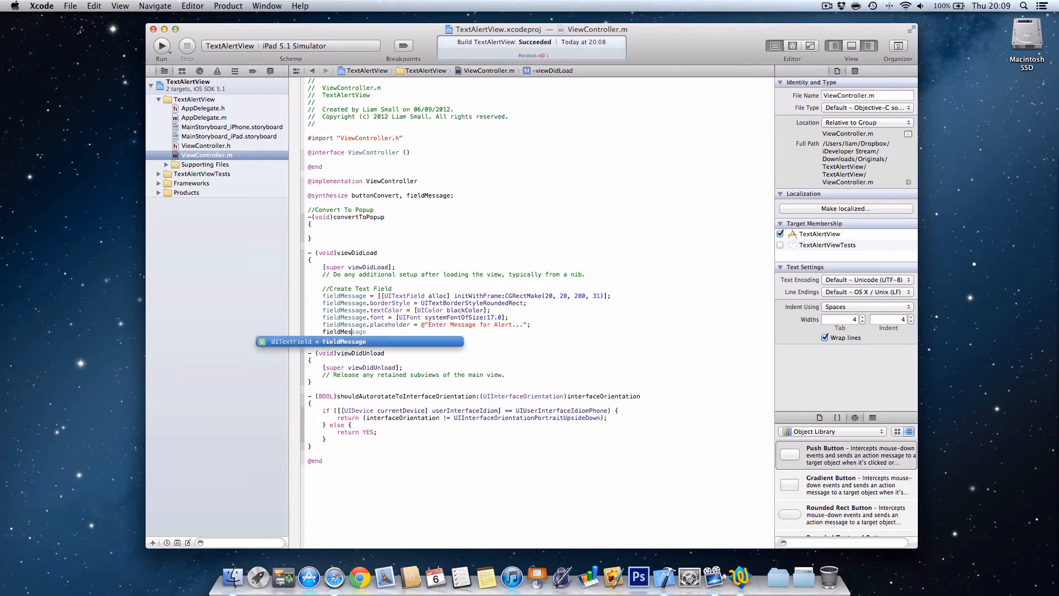
Set autocorrectionType to UITextAutocapitalizationTypeNone.
type(".autocorrectionType = U")
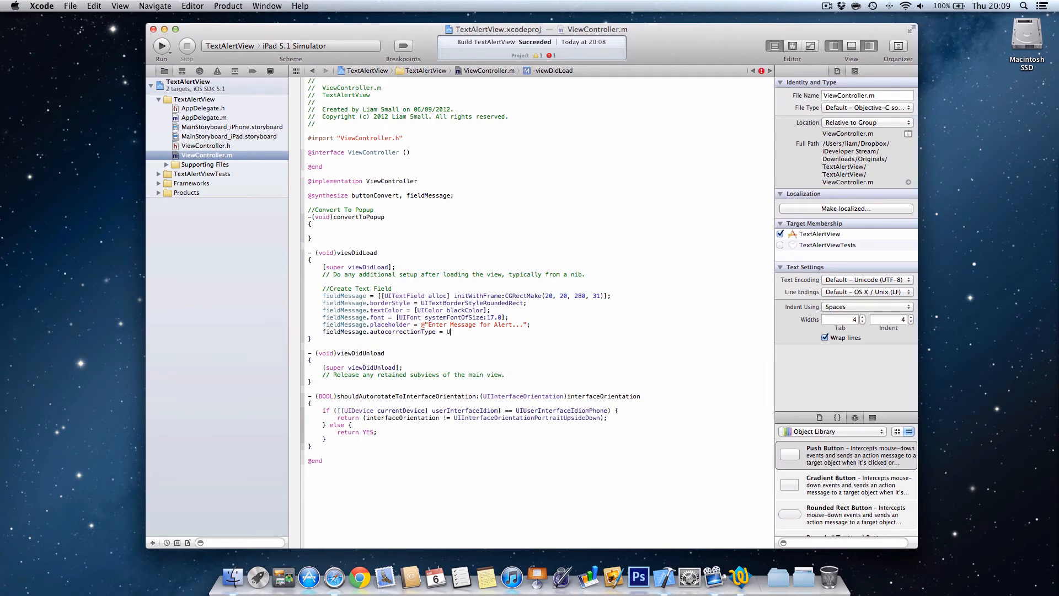
type("ITextAutocapitalizationTypeNone")
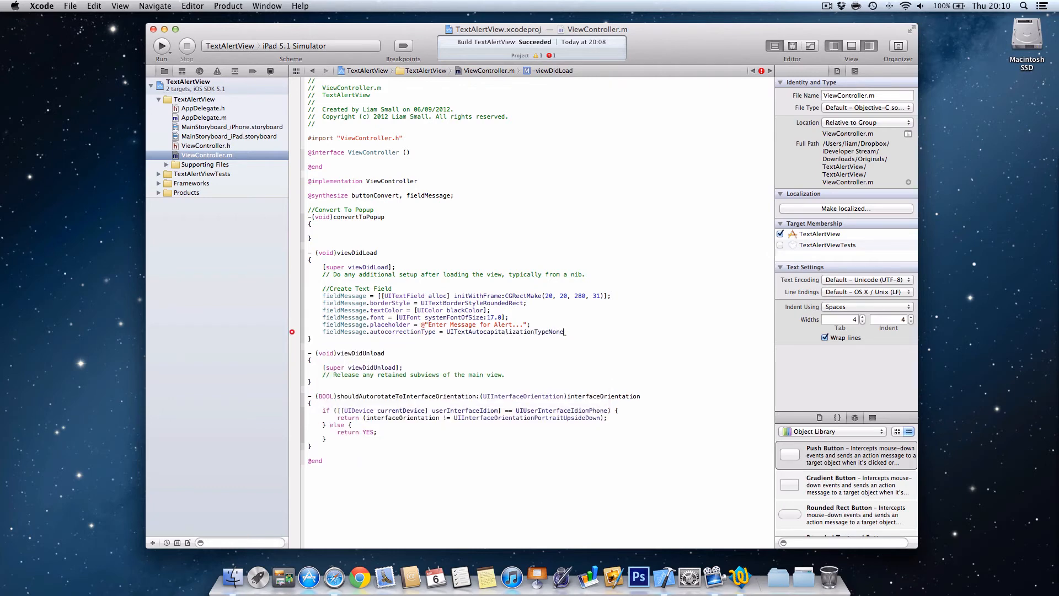
type(";")
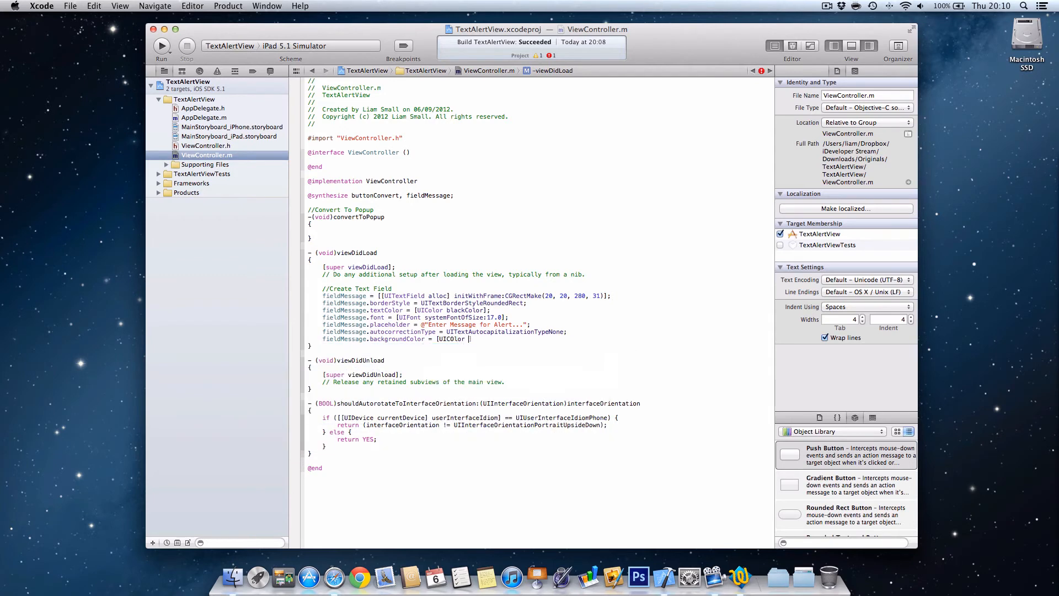
Set backgroundColor to [UIColor whiteColor] and keyboardType to UIKeyboardTypeDefault.
type("UIColor")
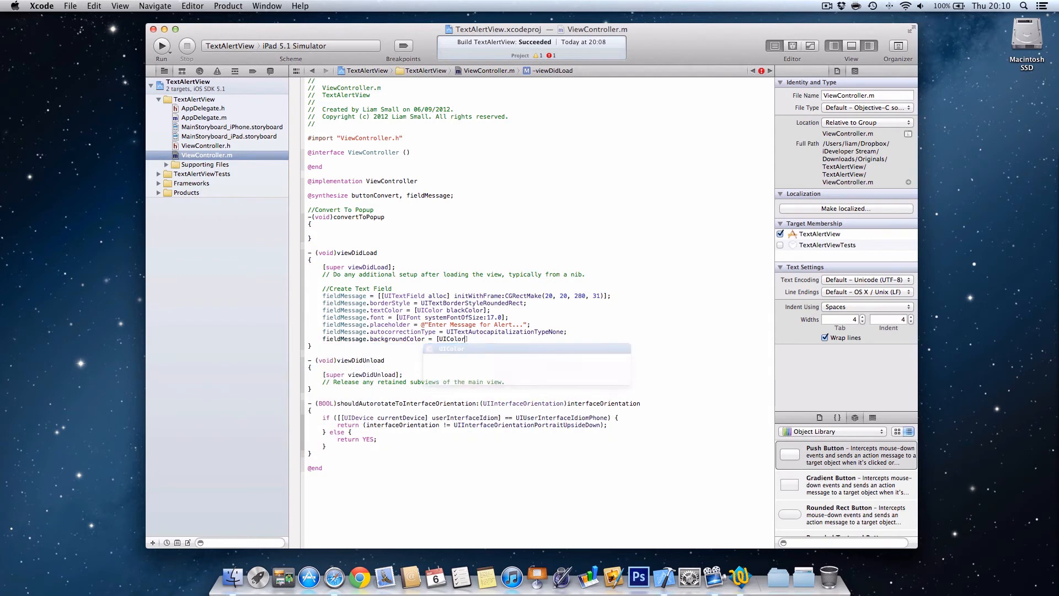
type("whiteColor")
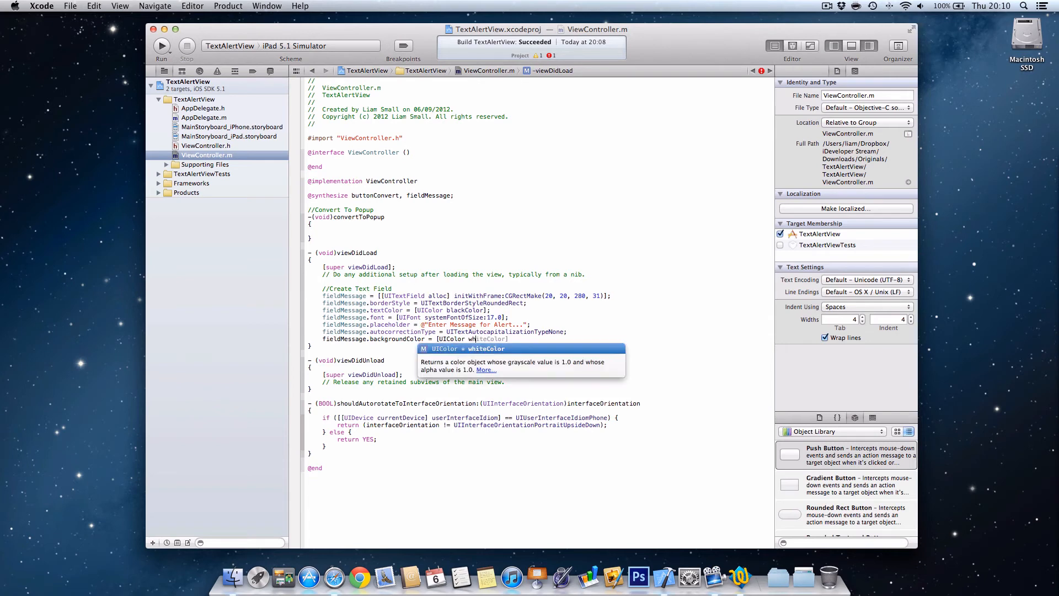
key("Return")
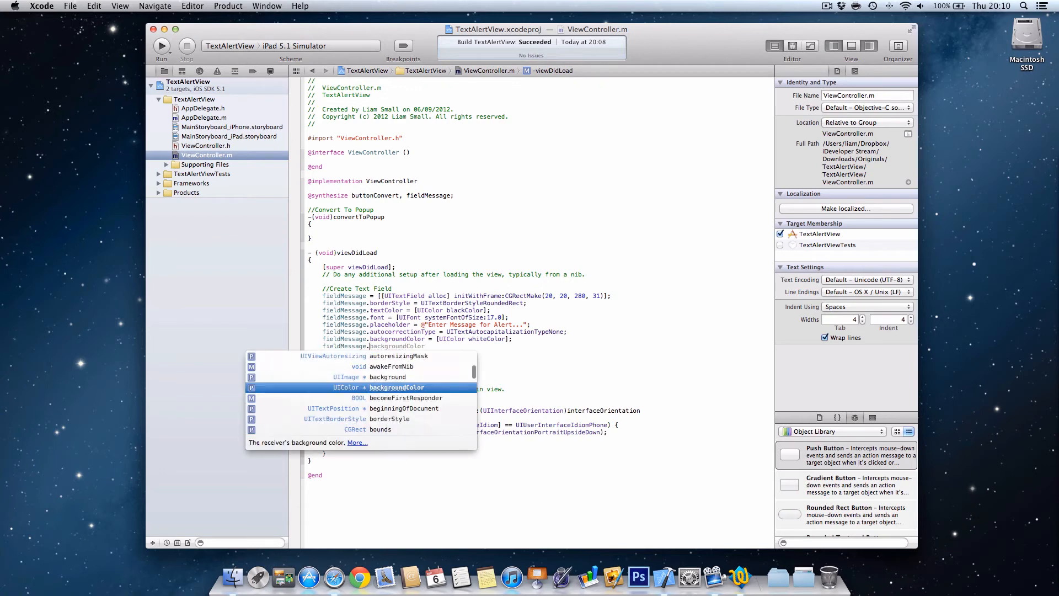
type("keyboardType")
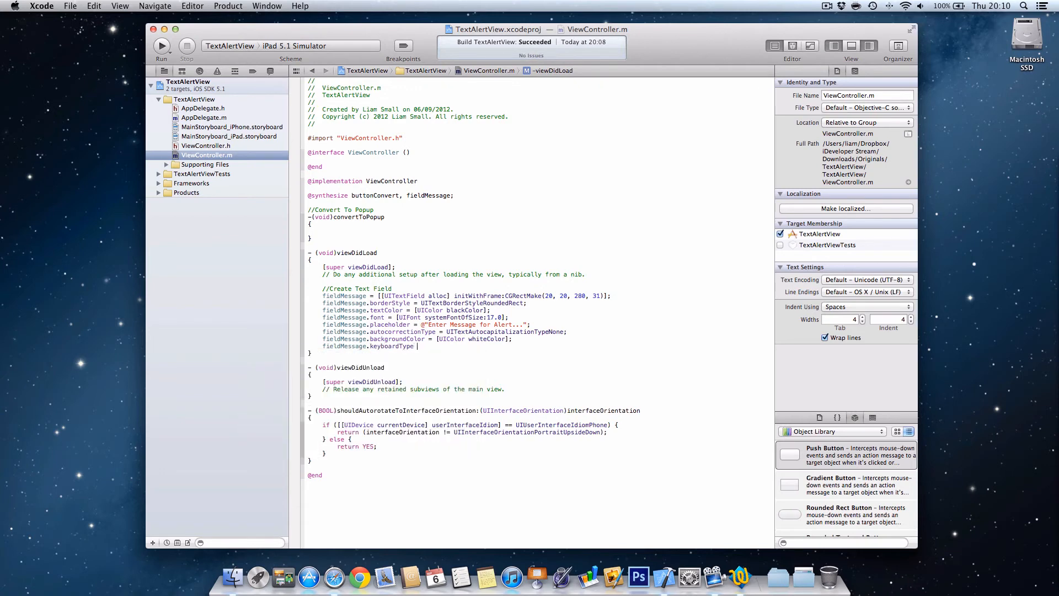
type("=")
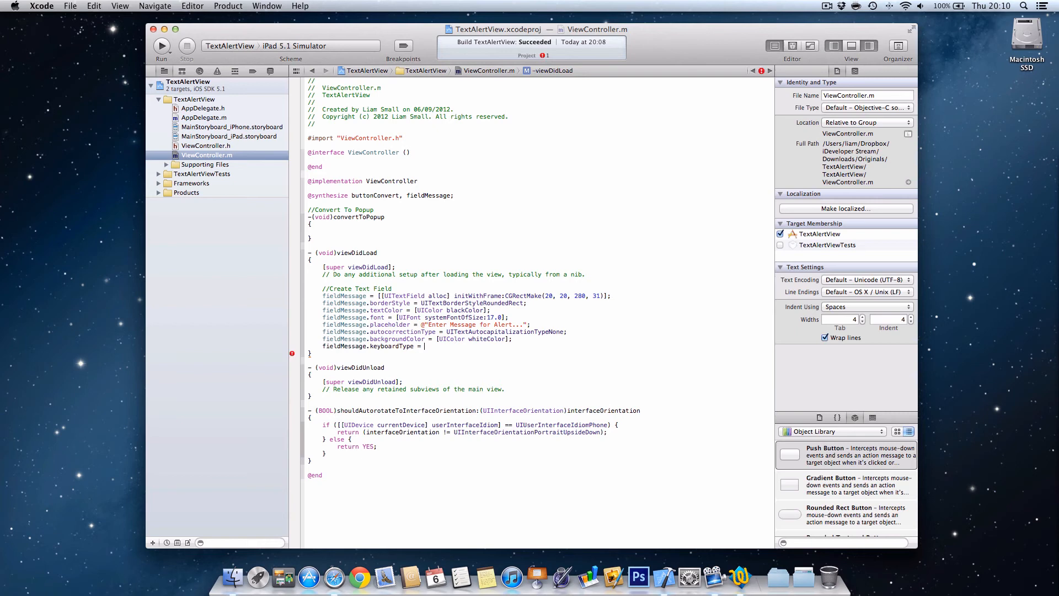
type("UIKeyboardTypeDefault;")
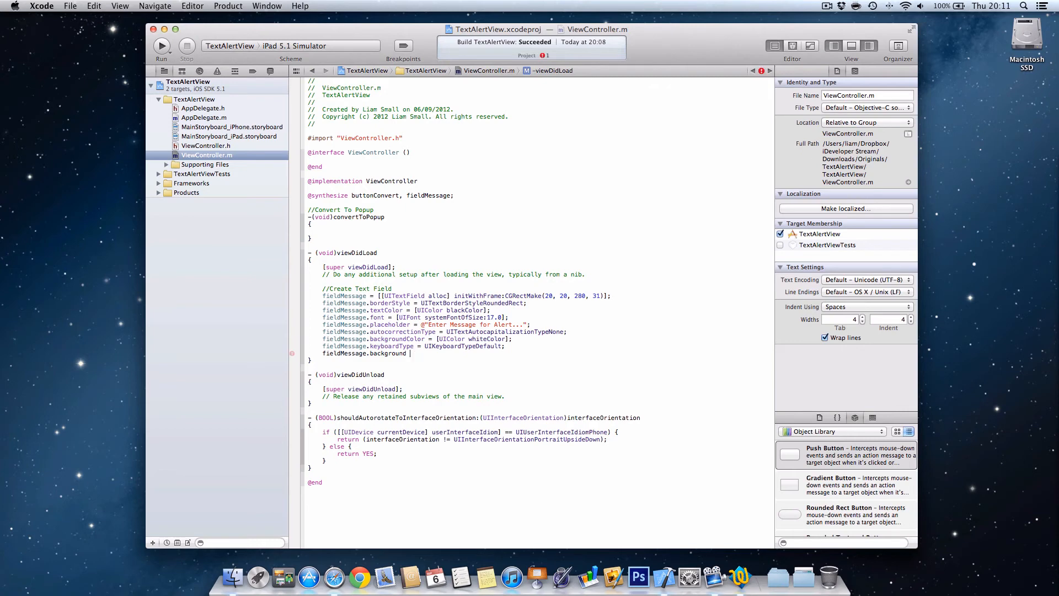
Set backgroundColor to [UIColor clearColor] and begin the returnKeyType line.
type("[UIC")
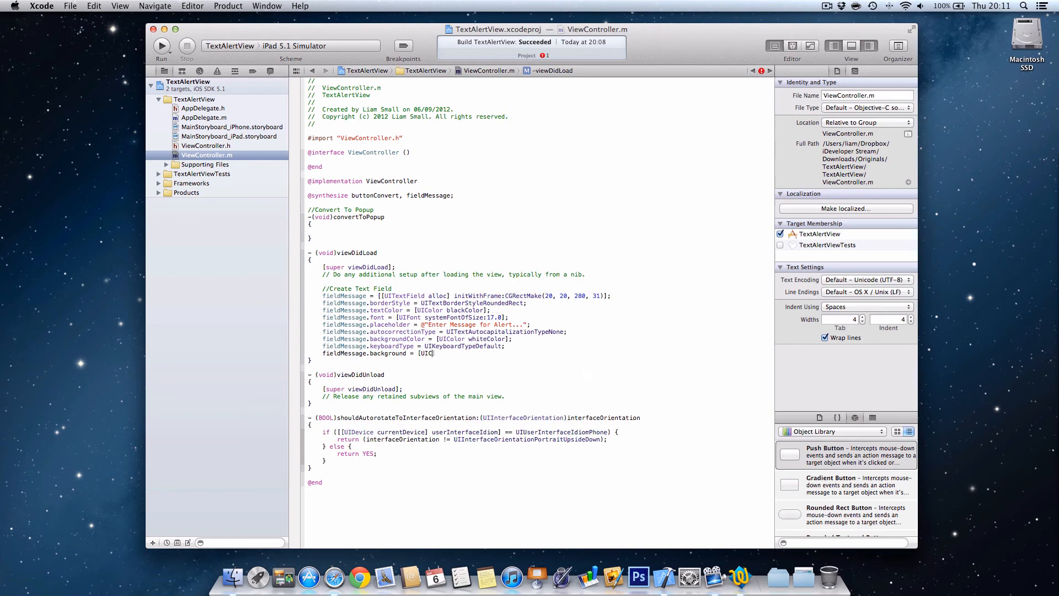
type("clearColor];")
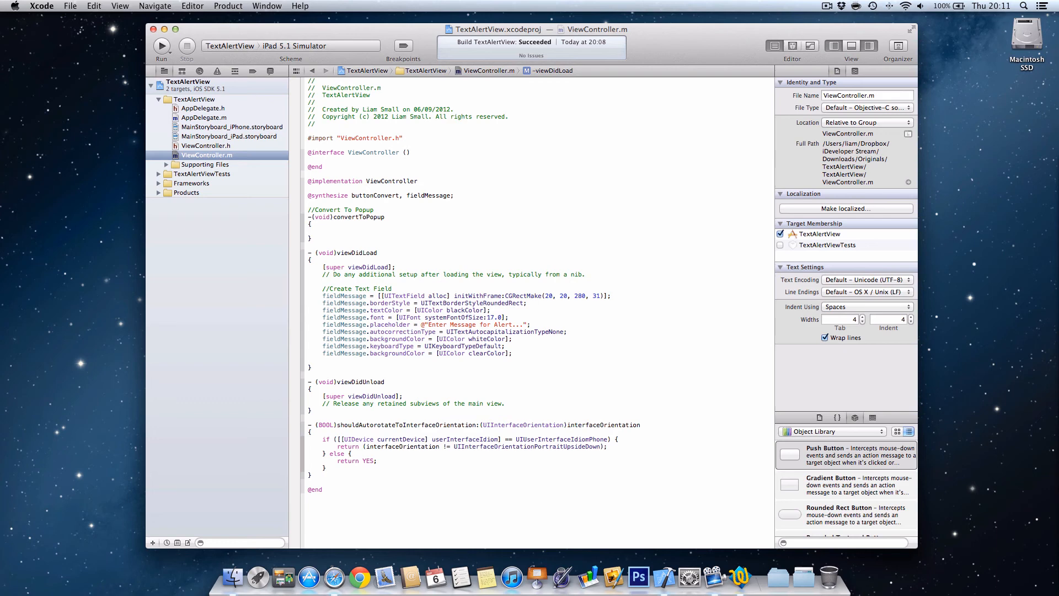
type("field.")
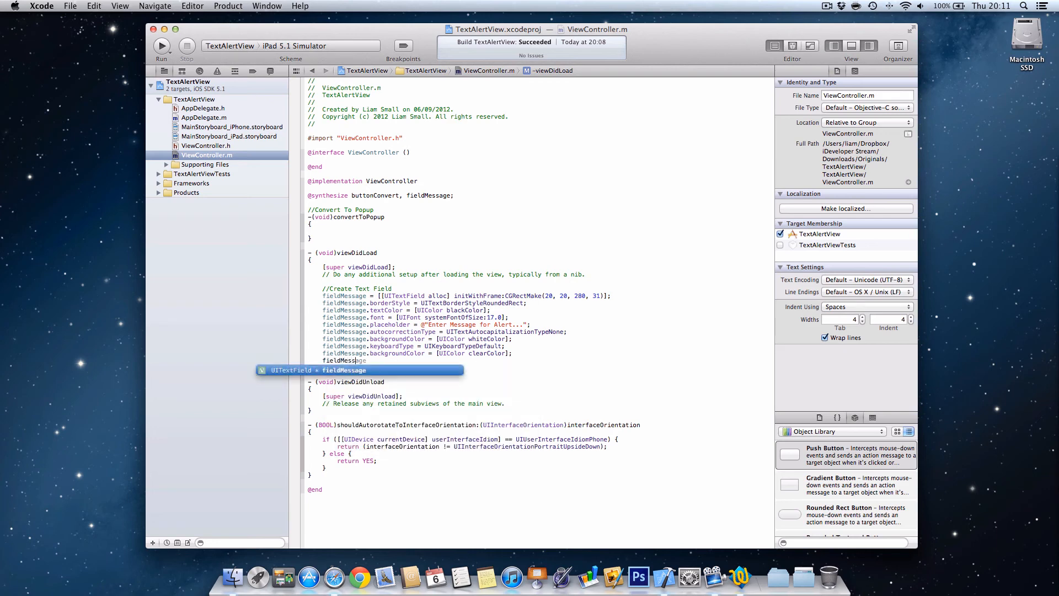
type("returnKeyType = UIReturn")
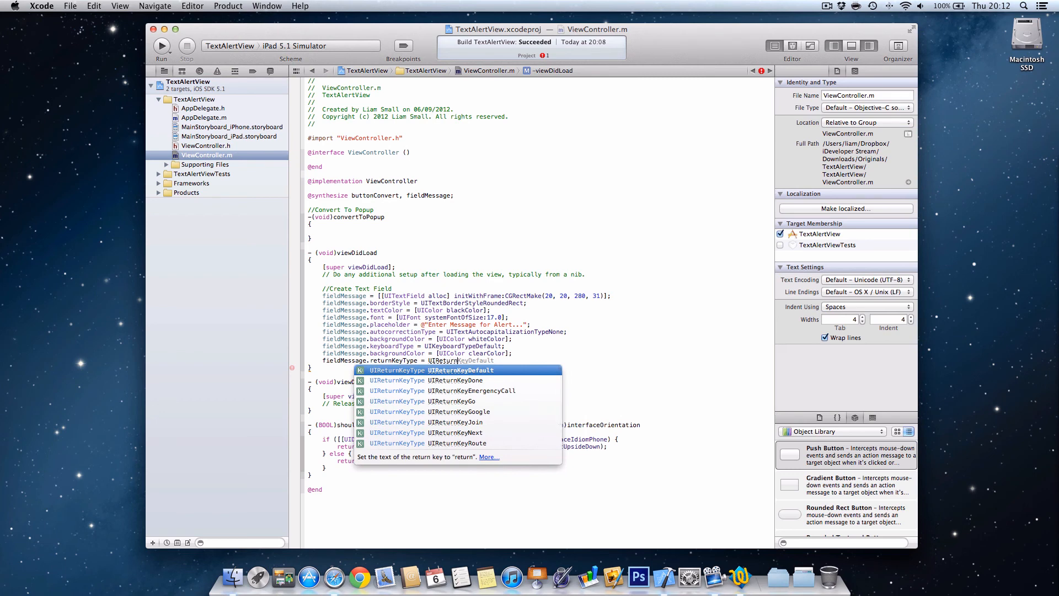
Set returnKeyType Go, clearButtonMode WhileEditing, and add fieldMessage to self.view.
left_click(459, 412)
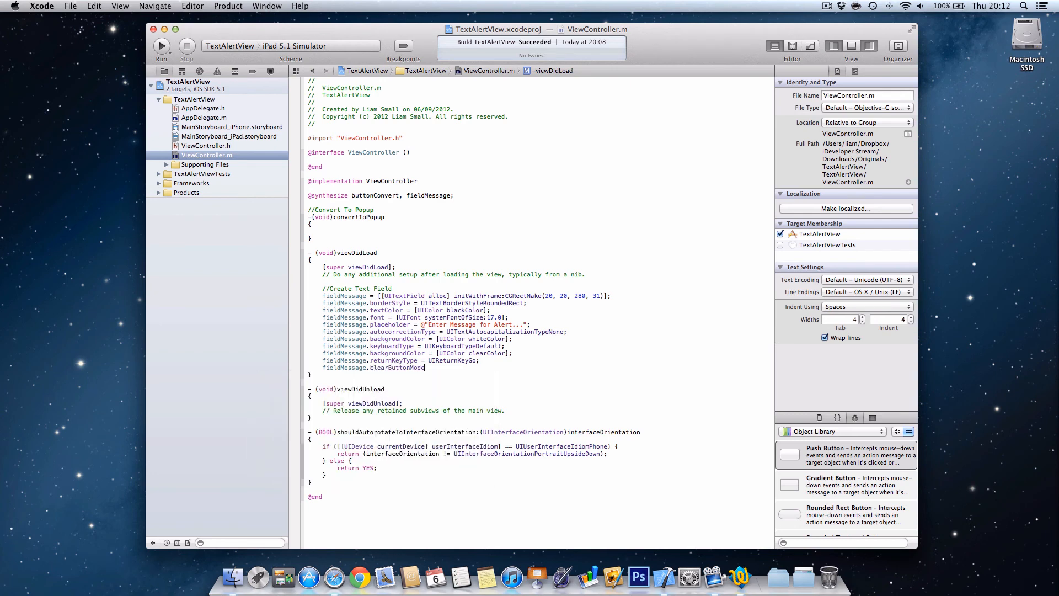
type("= UITextFieldViewMod")
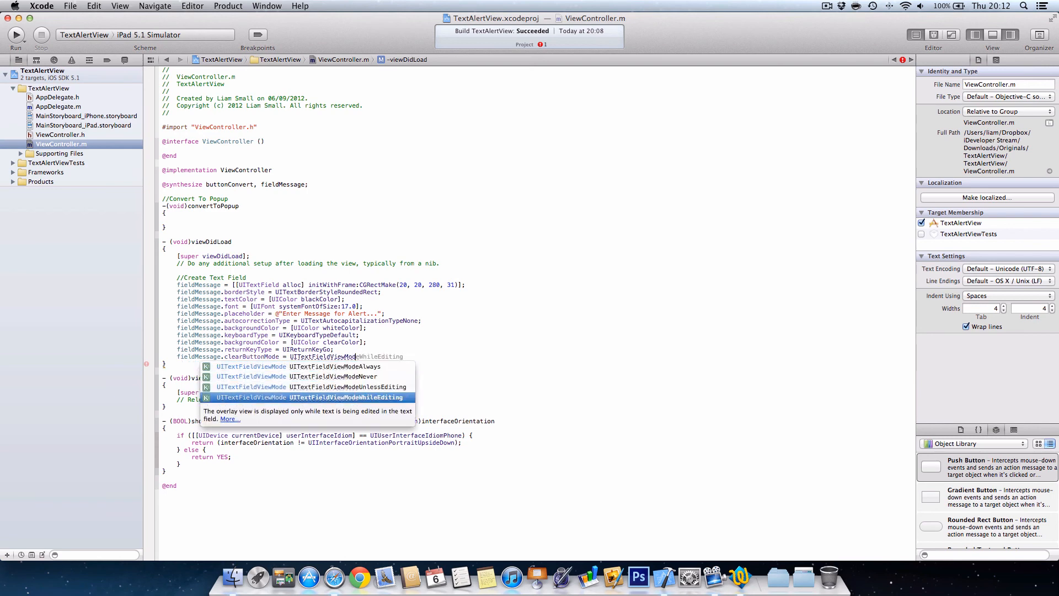
key("Return")
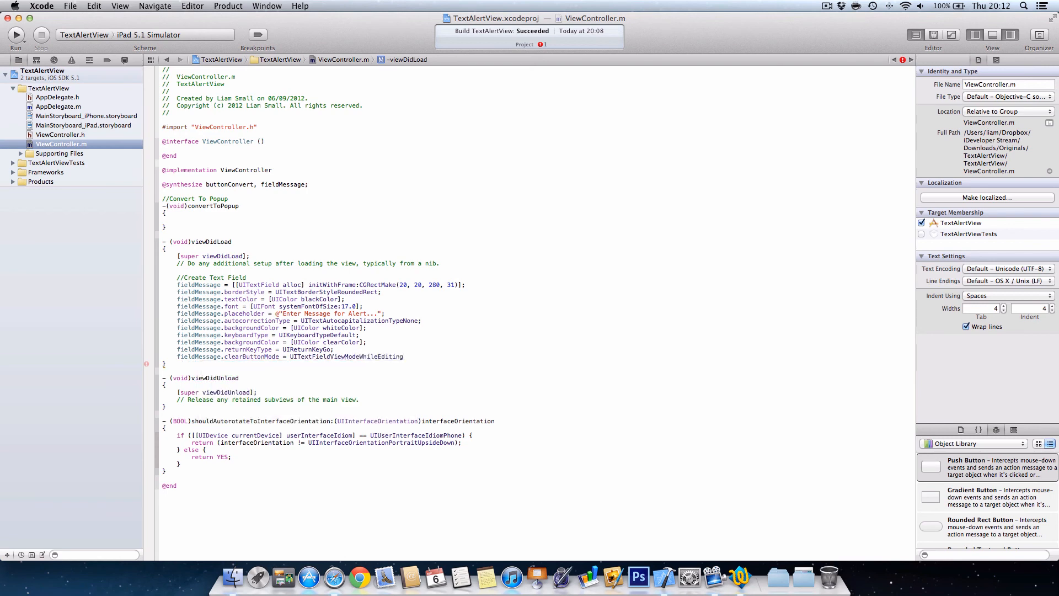
key("Return")
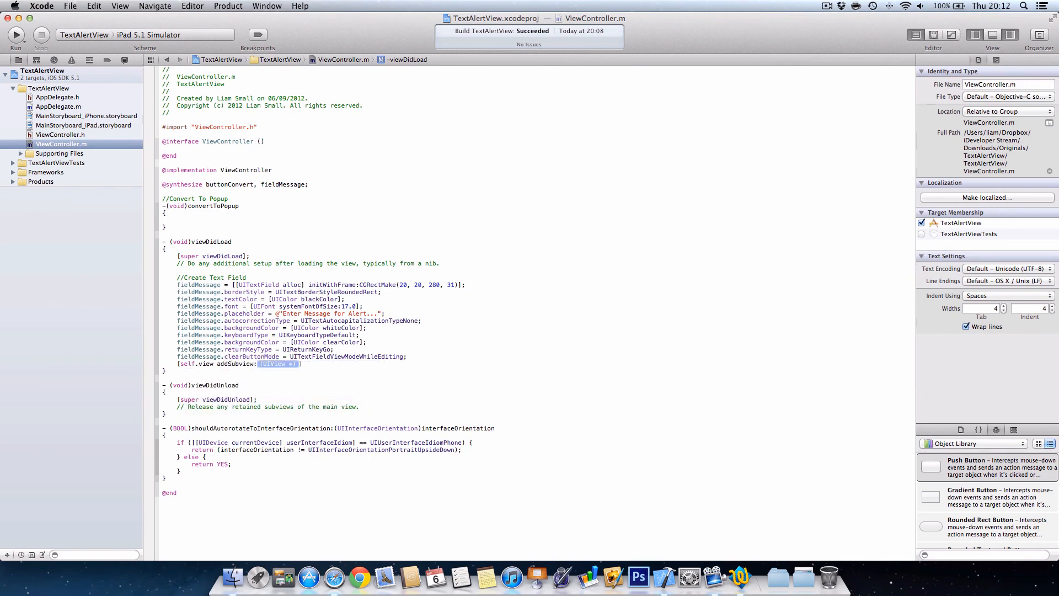
type("fieldMessage")
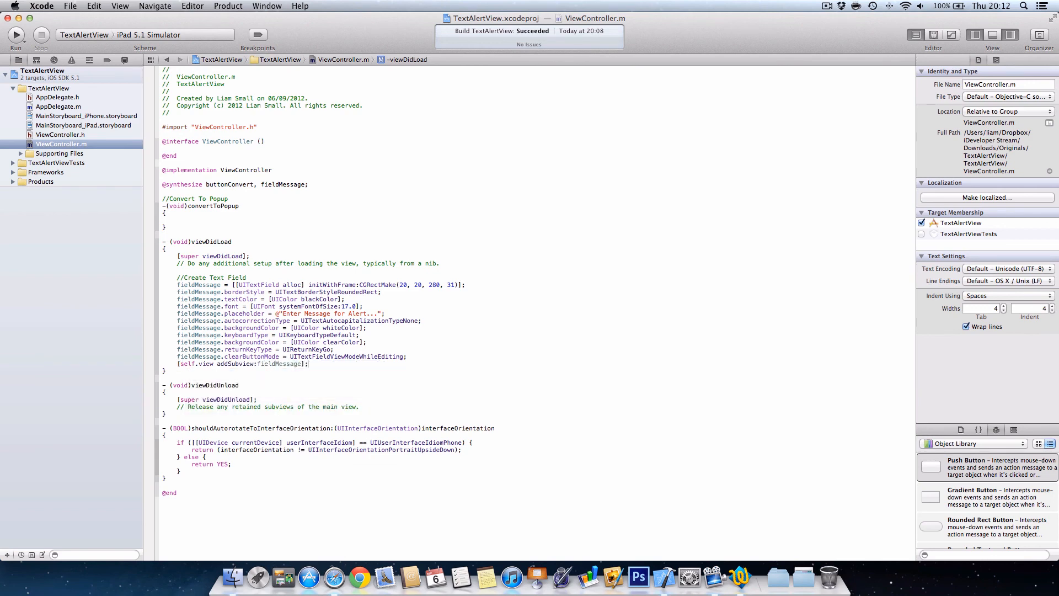
Run the app in the Simulator and switch the target to iPhone.
left_click(14, 34)
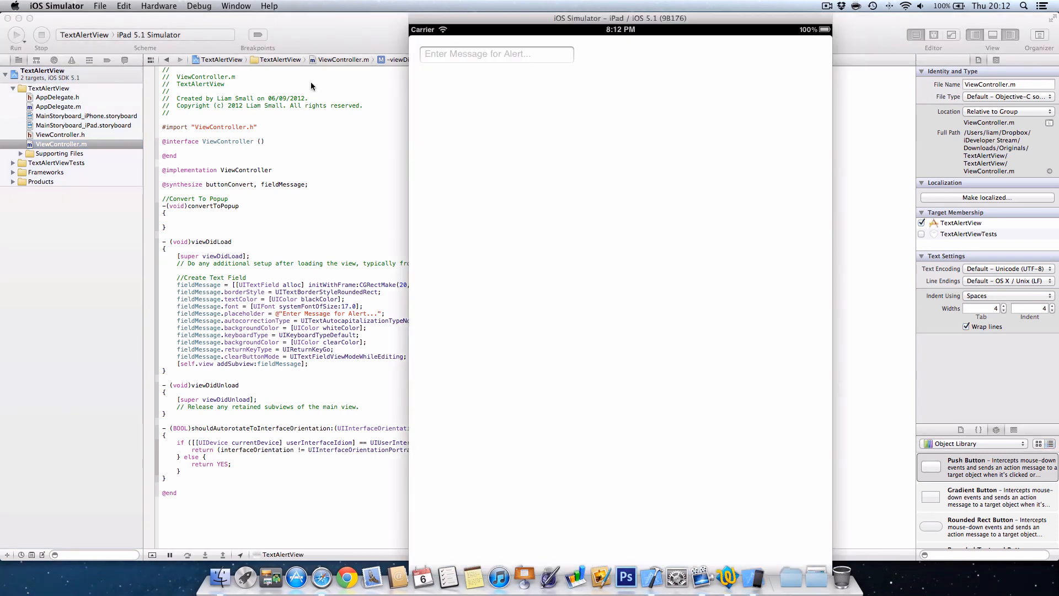
left_click(495, 54)
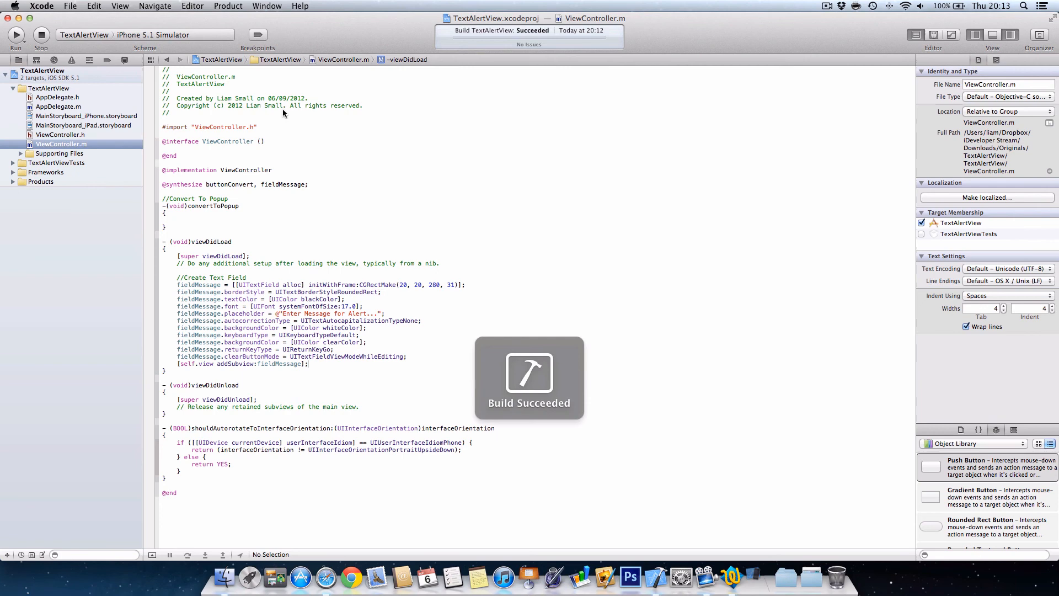
Run on the iPhone simulator, tap the text field, enter 'Tsfjhgdgsf' and use the clear button.
left_click(15, 35)
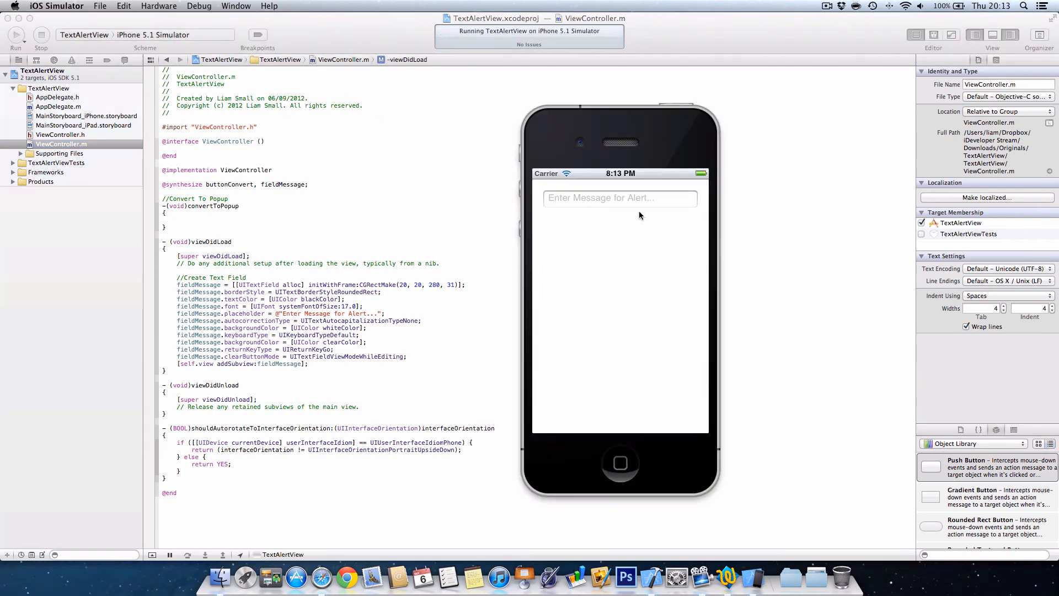
left_click(619, 198)
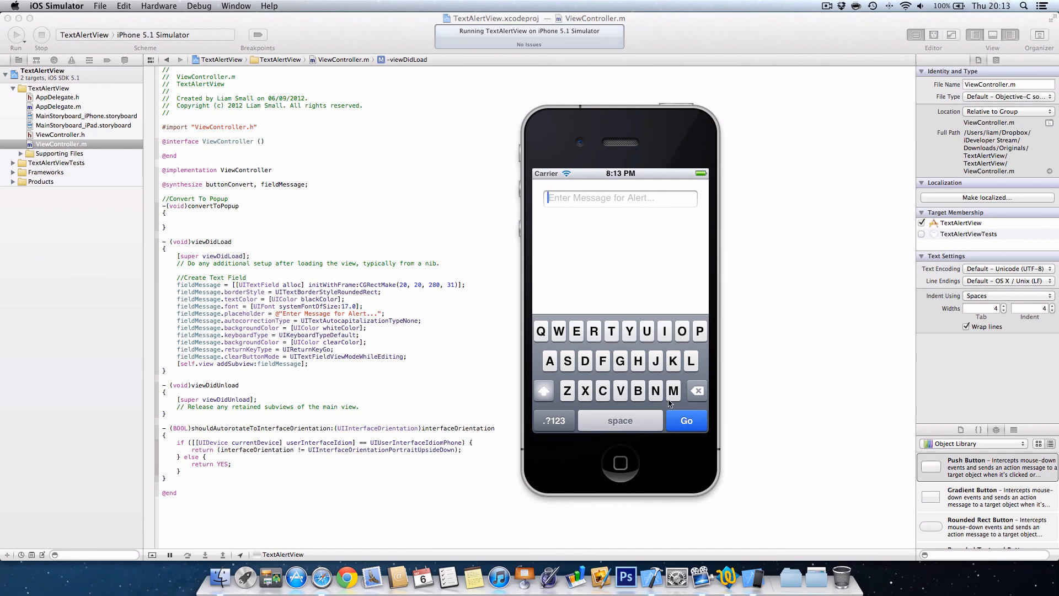
type("Tsfjhgdgsf")
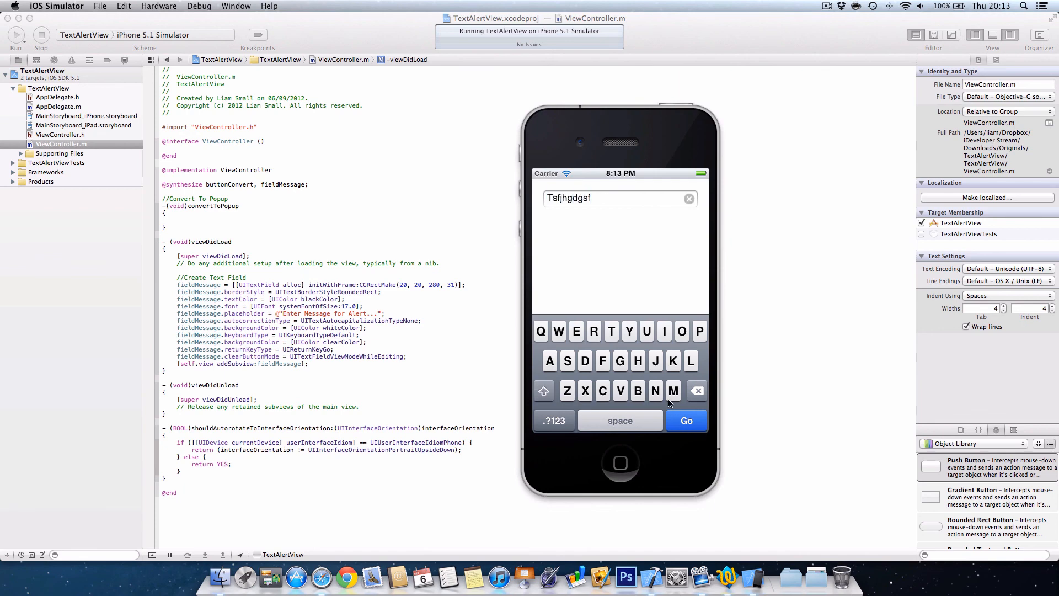
left_click(689, 198)
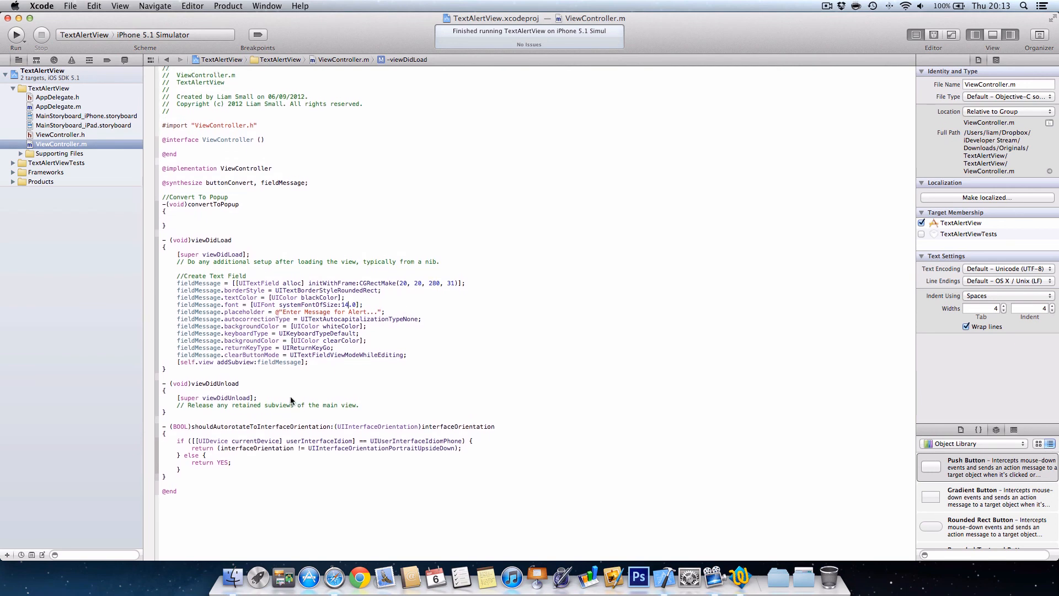
Back in Xcode, change the text field's font size to 14.0.
type("//")
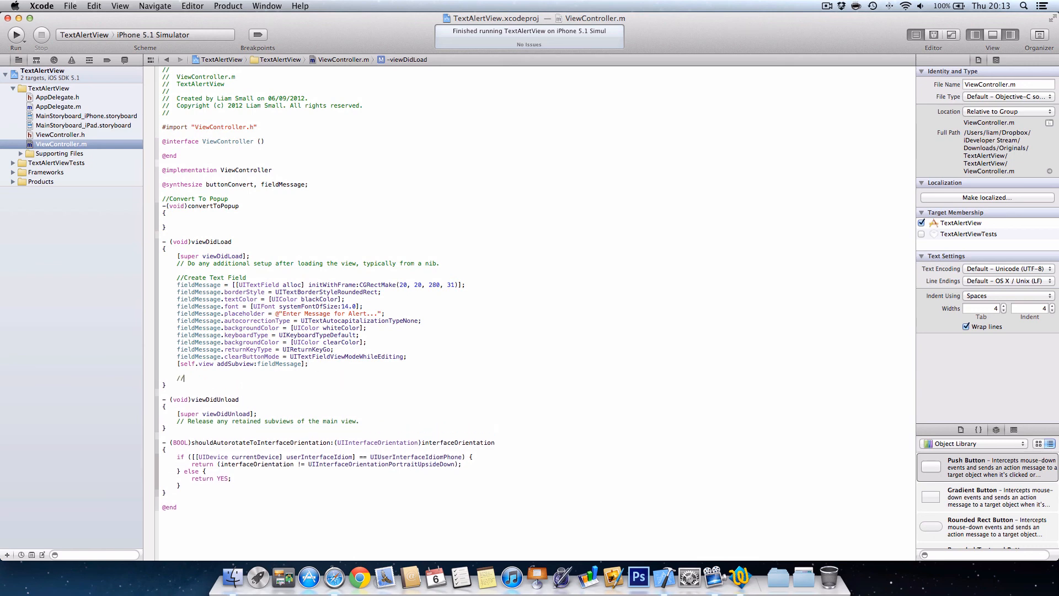